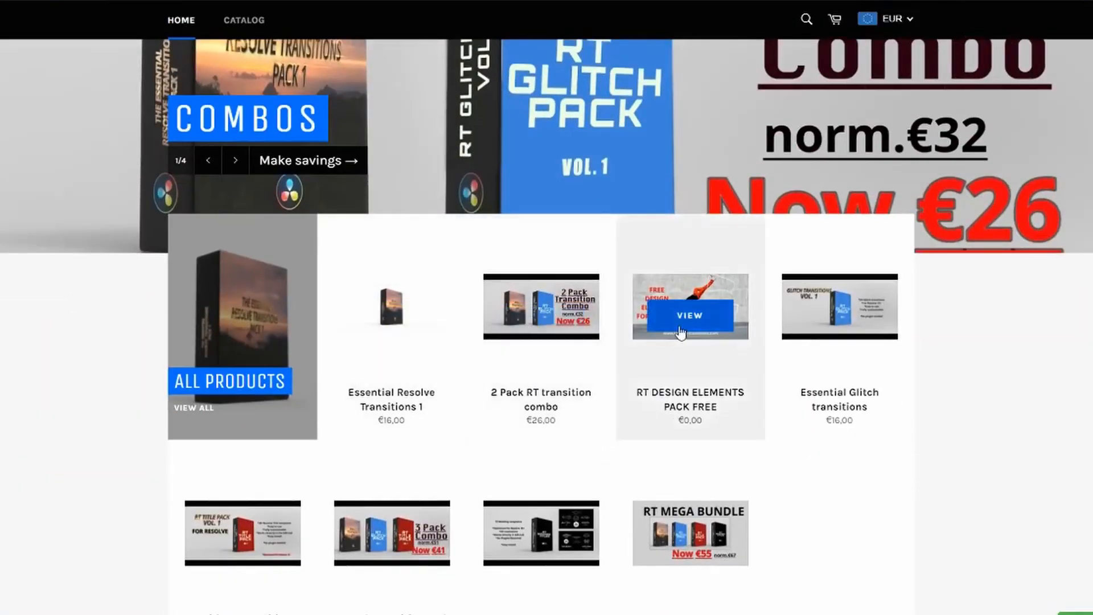
Step: Open the free RT Design Elements Pack product page in the Resolve Transitions store
left_click(689, 314)
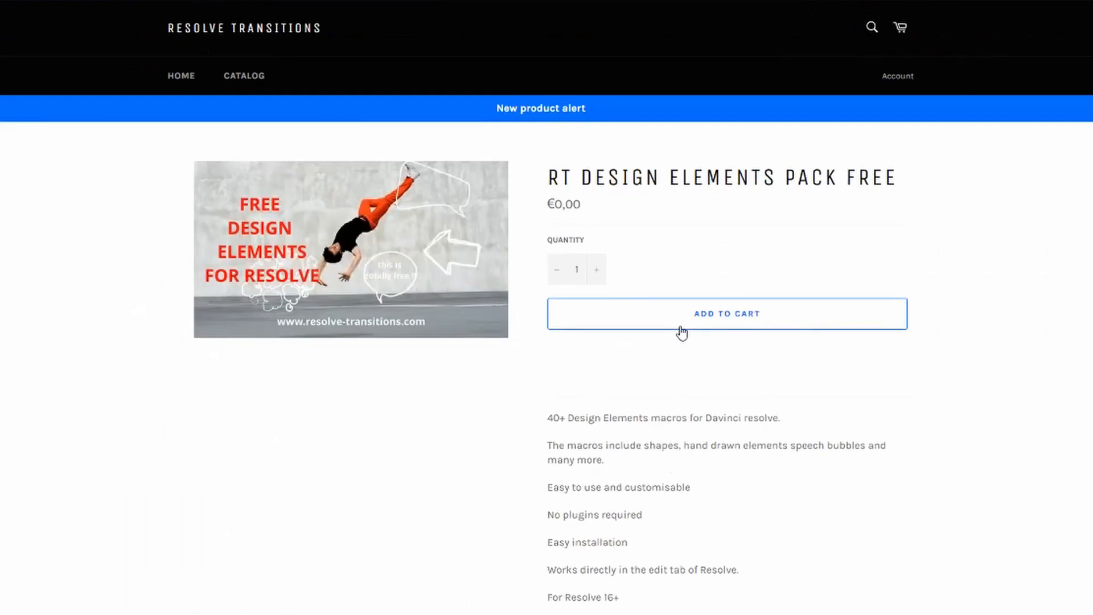
scroll("down", 3)
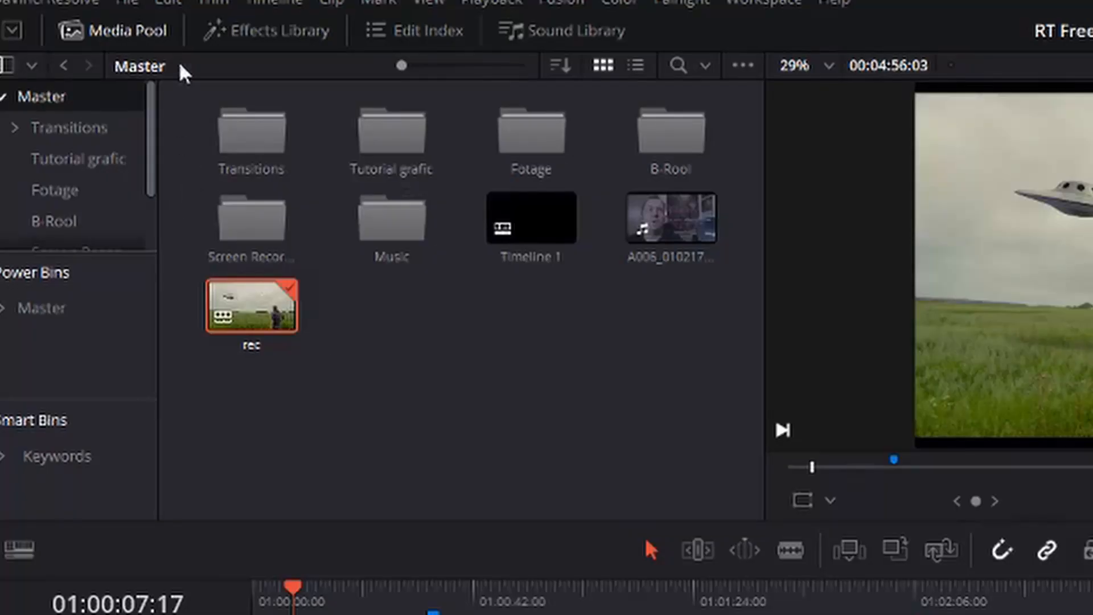
Step: Show the Effects Library and browse the installed RT title macros
left_click(267, 30)
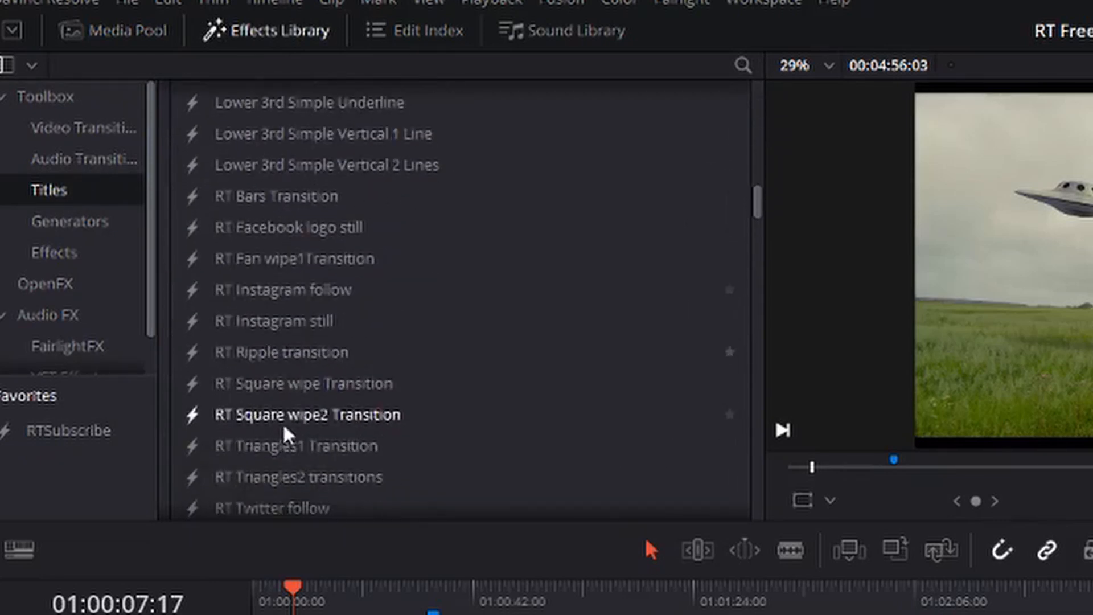
scroll("down", 3)
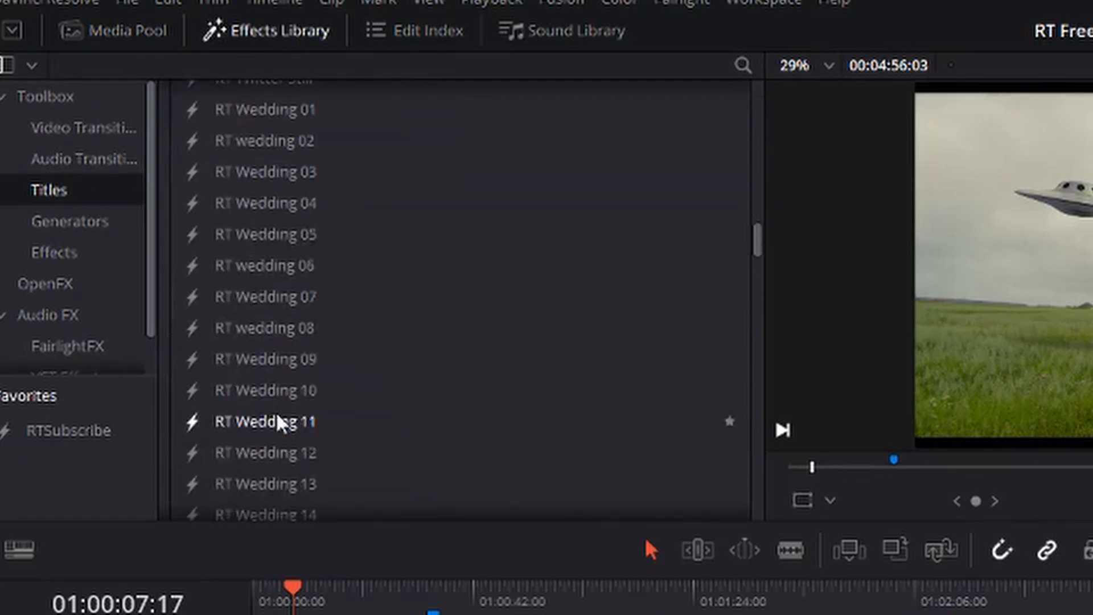
scroll("down", 3)
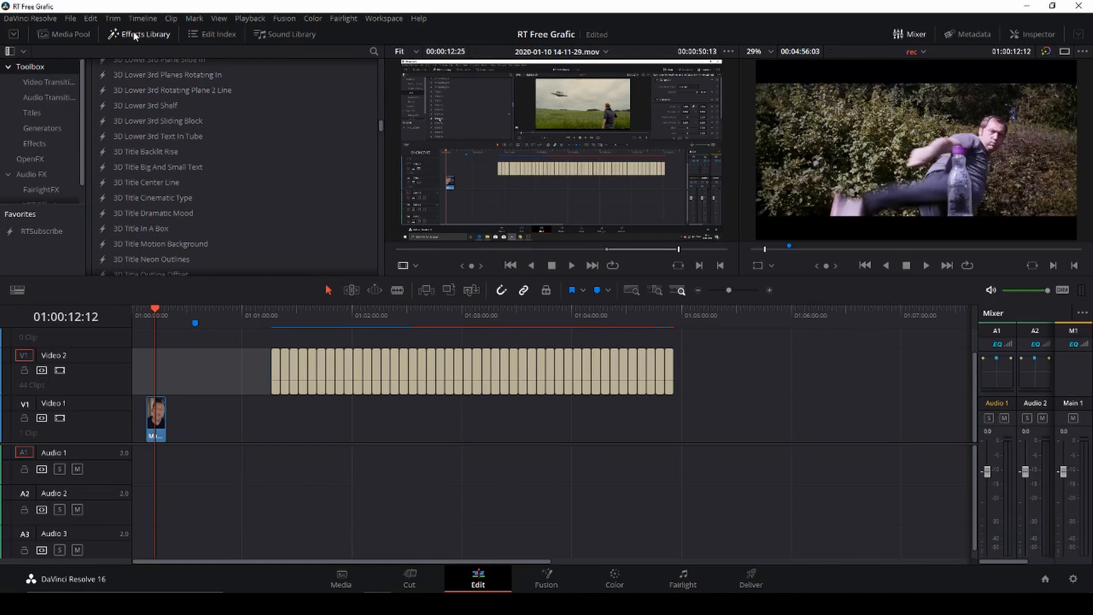
Step: Place the RTDE 14 crown title on Video 2 above the main clip
left_click(32, 112)
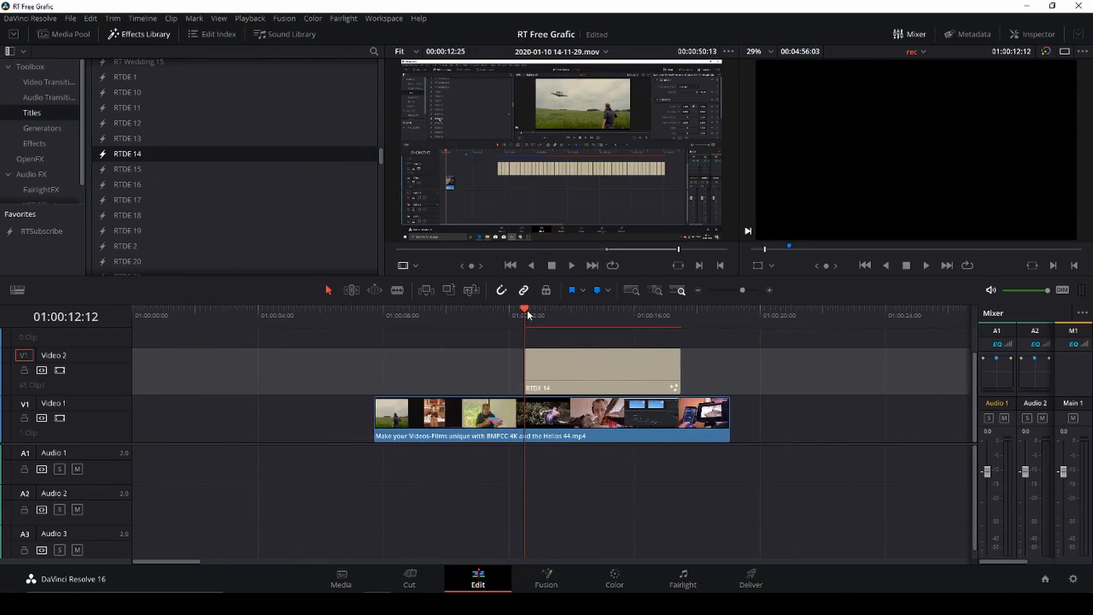
left_click(530, 315)
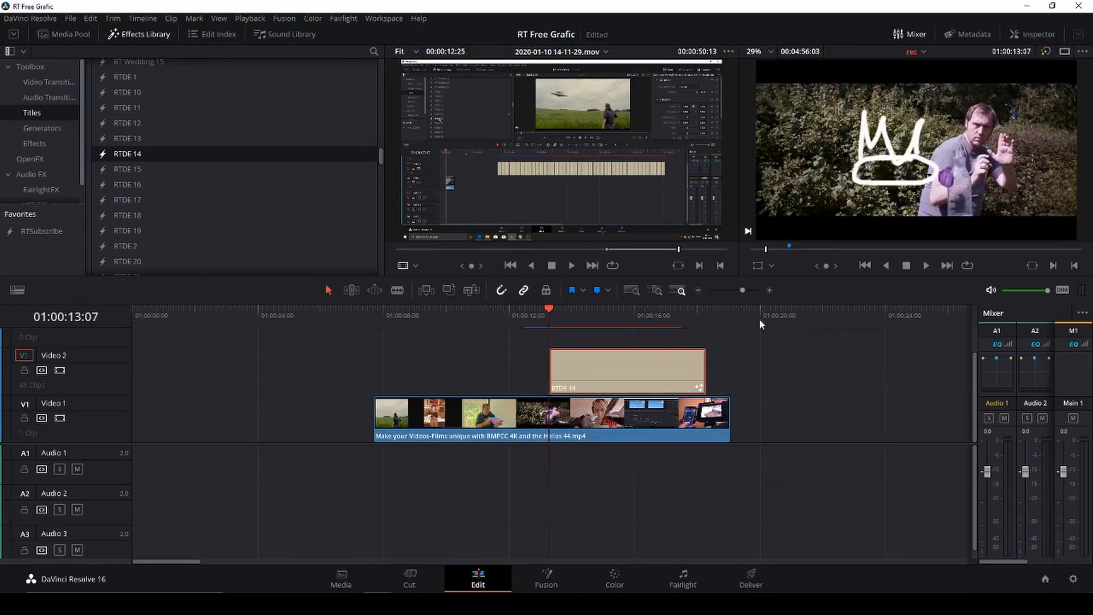
left_click(627, 370)
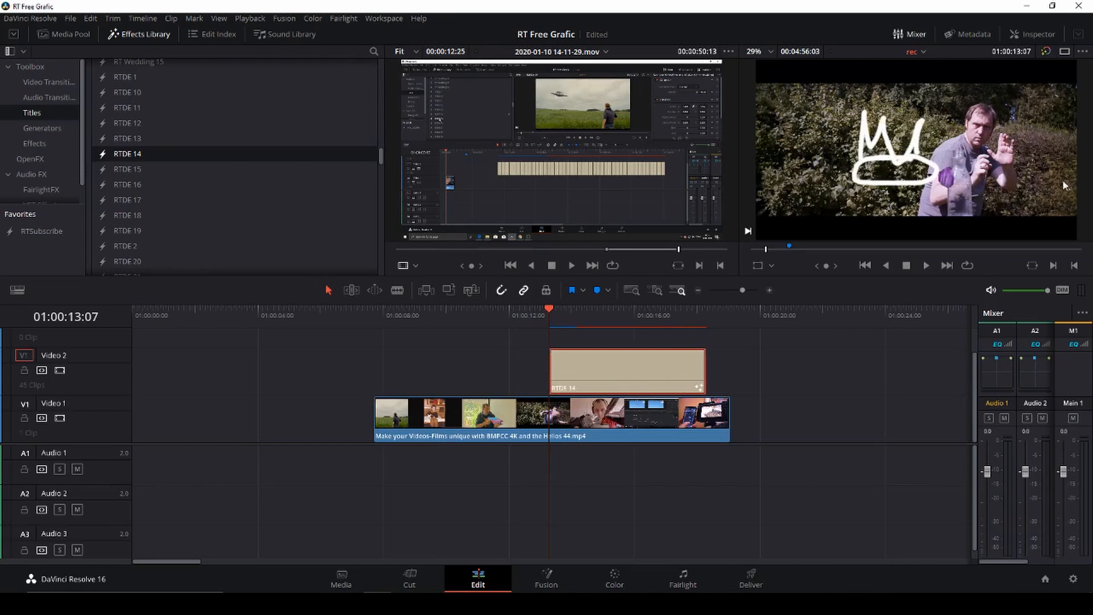
Step: Set the RTDE 14 crown's Fusion colour to yellow
left_click(1038, 33)
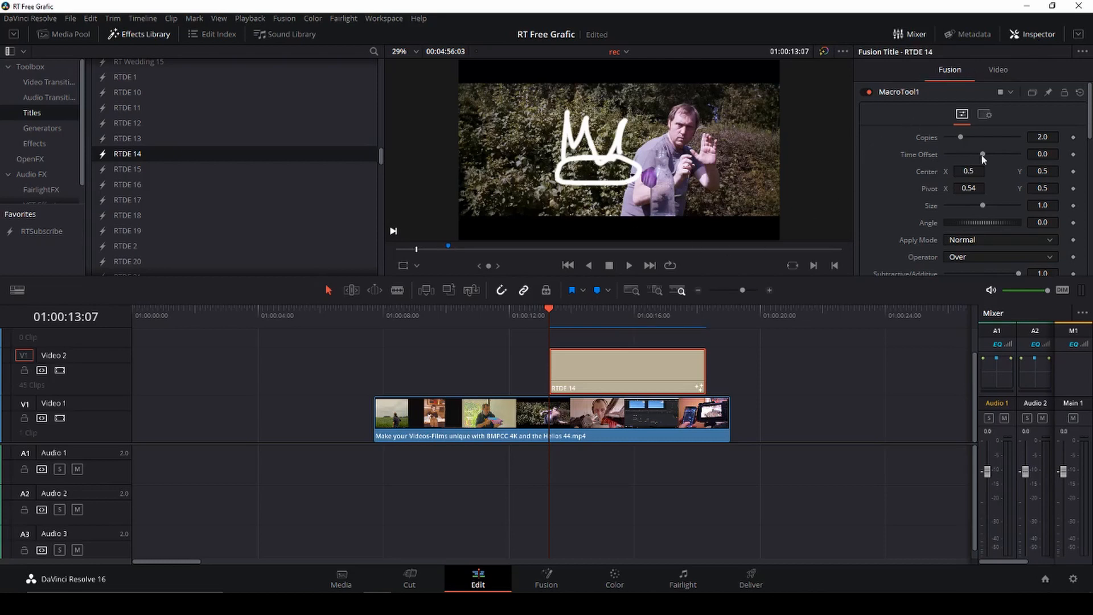
scroll("down", 3)
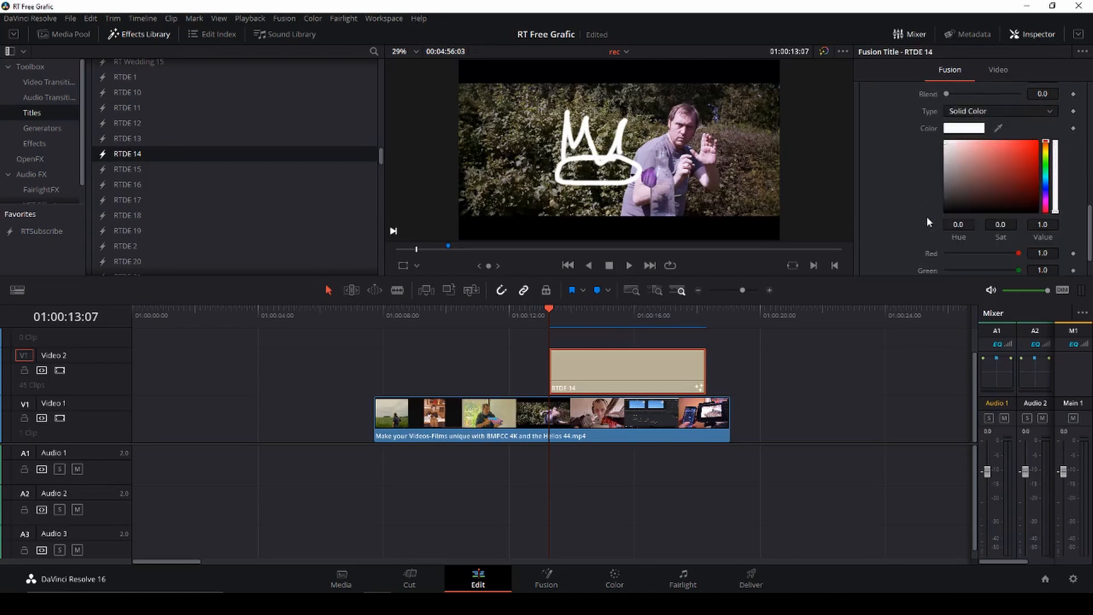
mouse_move(977, 131)
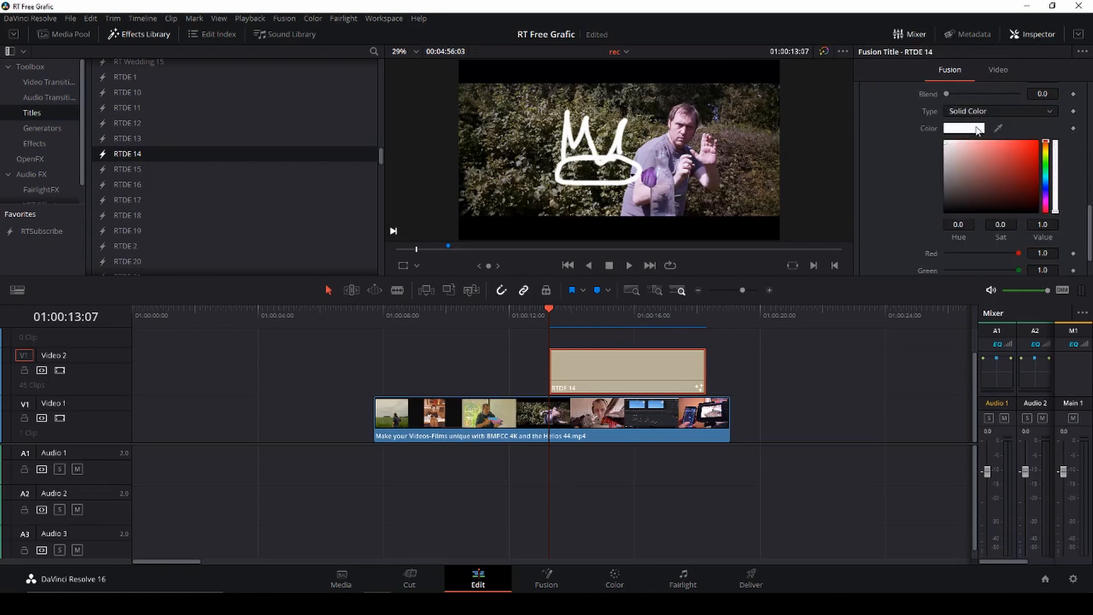
left_click(964, 128)
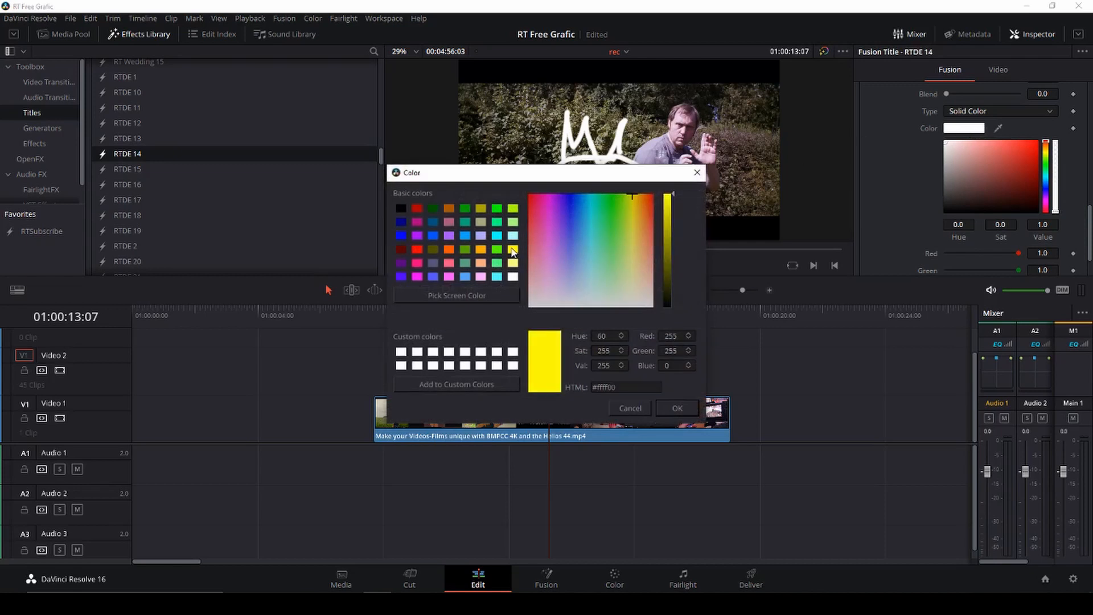
left_click(676, 407)
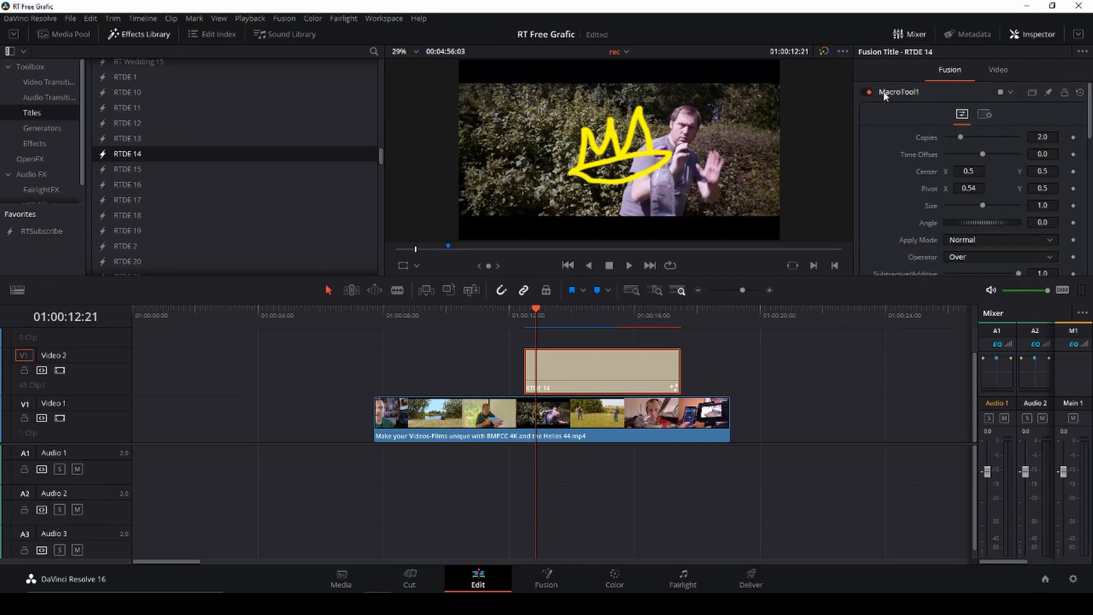
mouse_move(1031, 262)
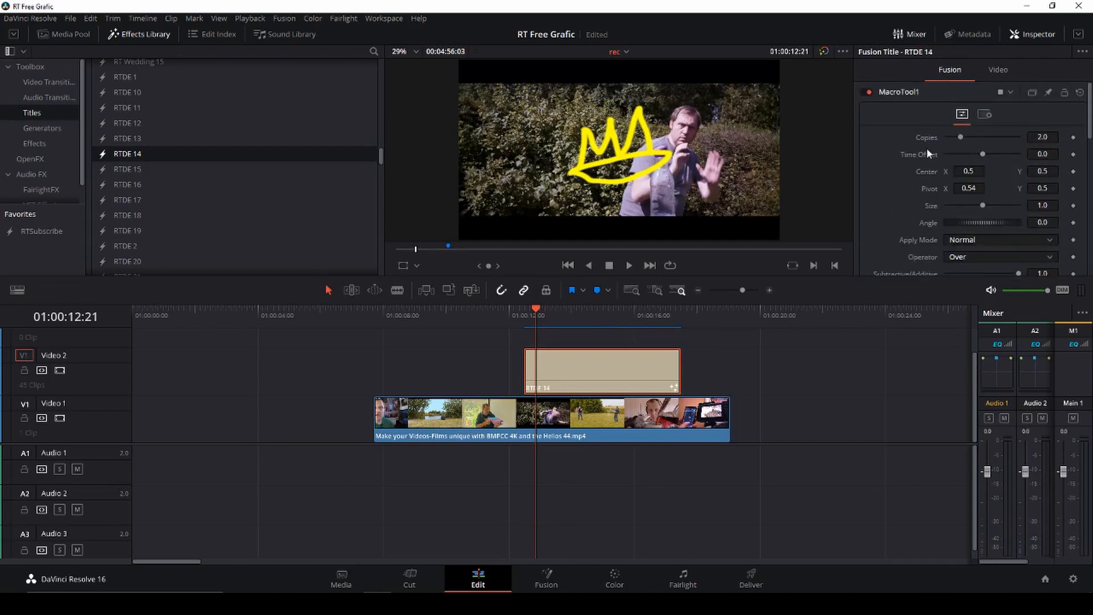
Step: Shrink the crown to 0.420 zoom, tilt it about -19 degrees, and place it on the head
left_click(998, 70)
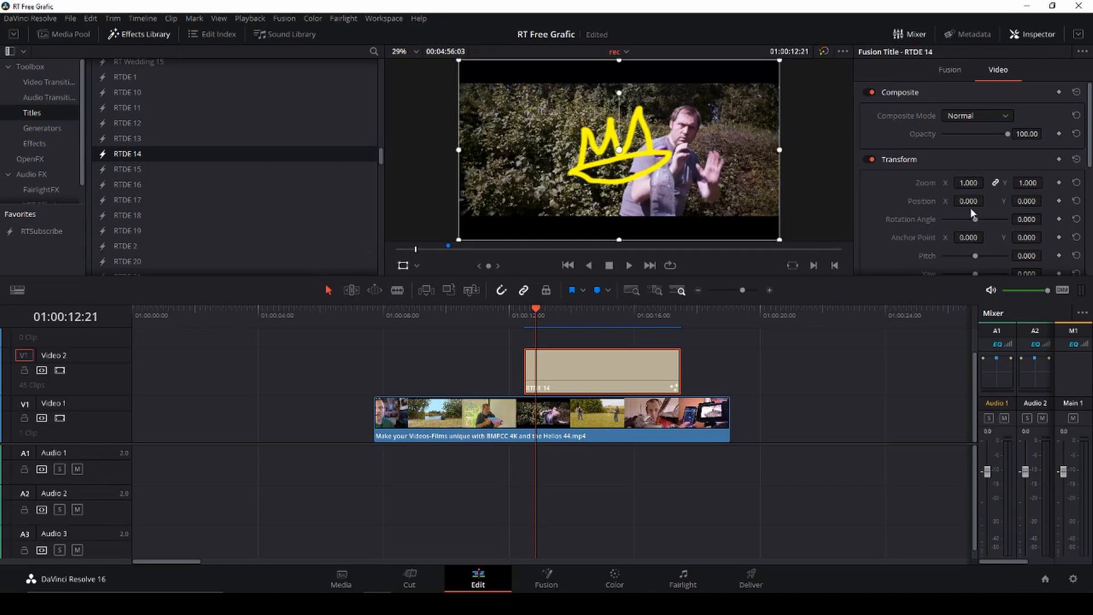
mouse_move(975, 230)
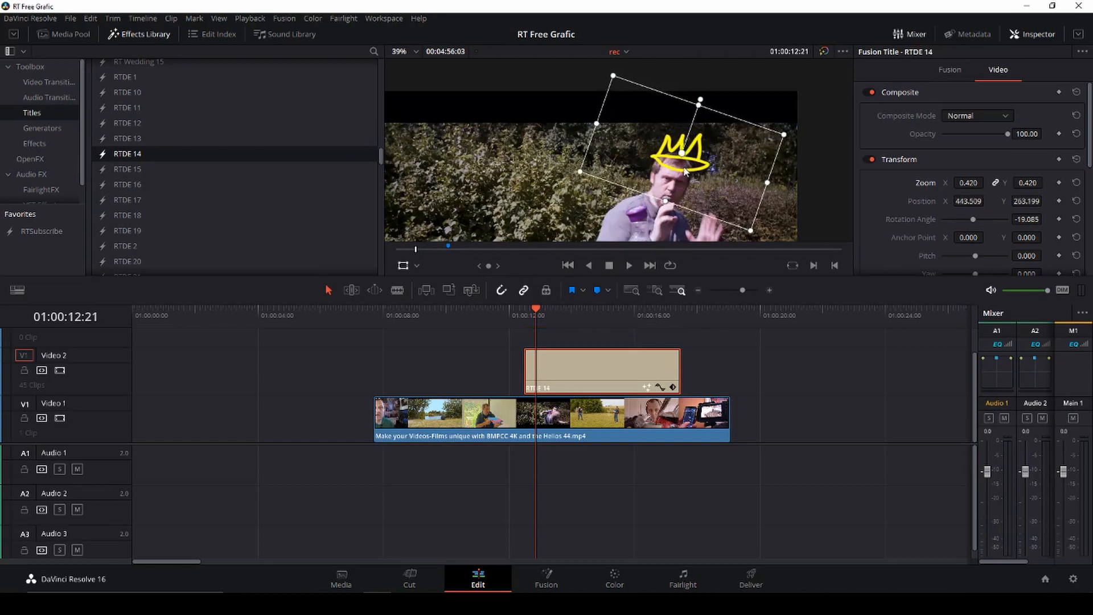
left_click_drag(680, 170, 680, 160)
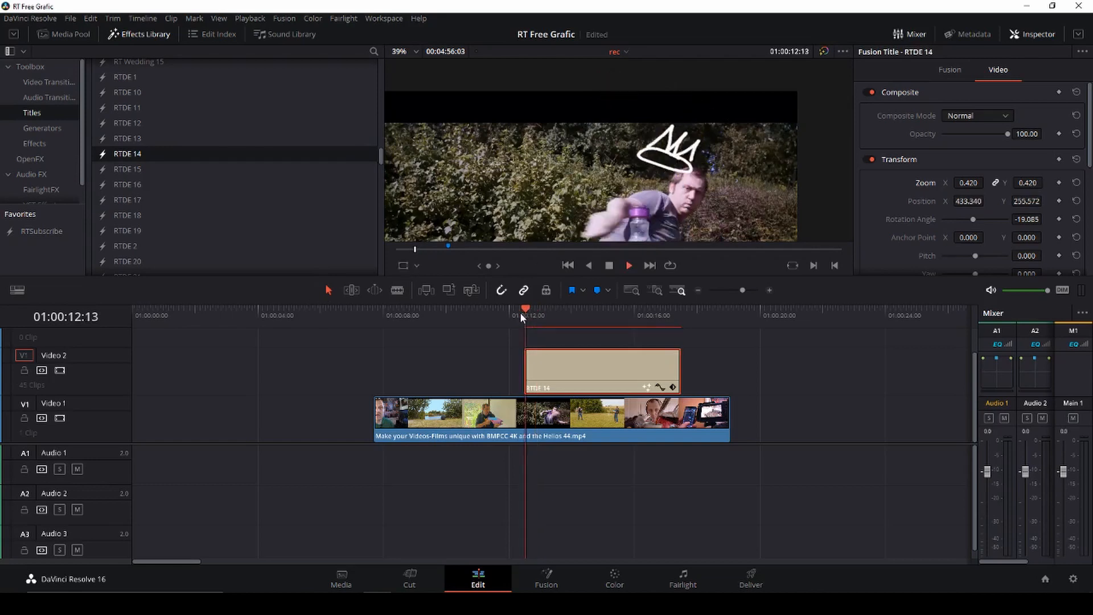
left_click(578, 314)
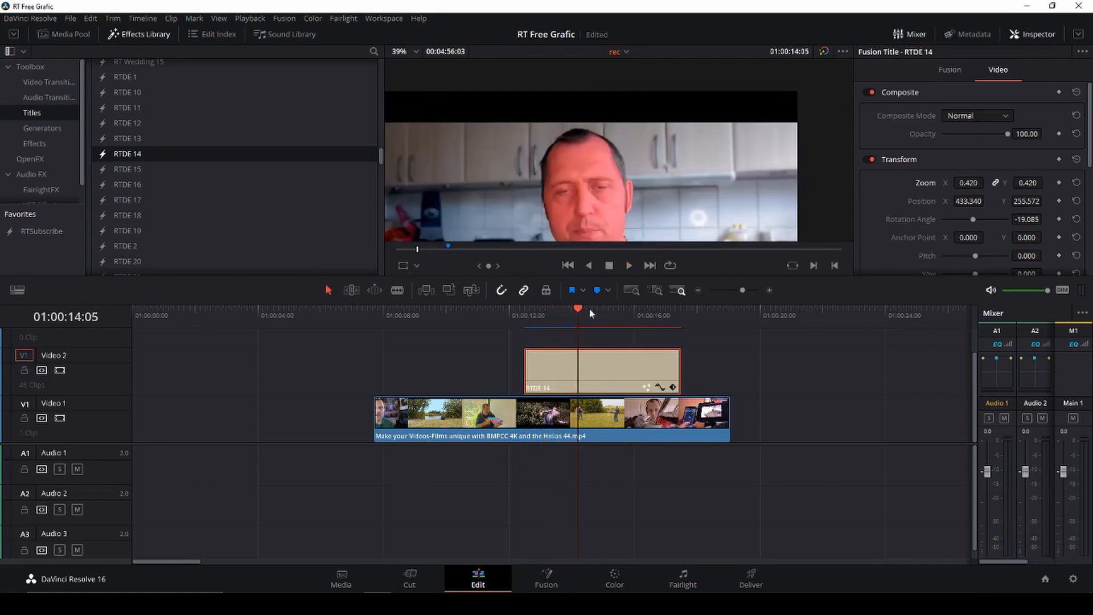
left_click(515, 308)
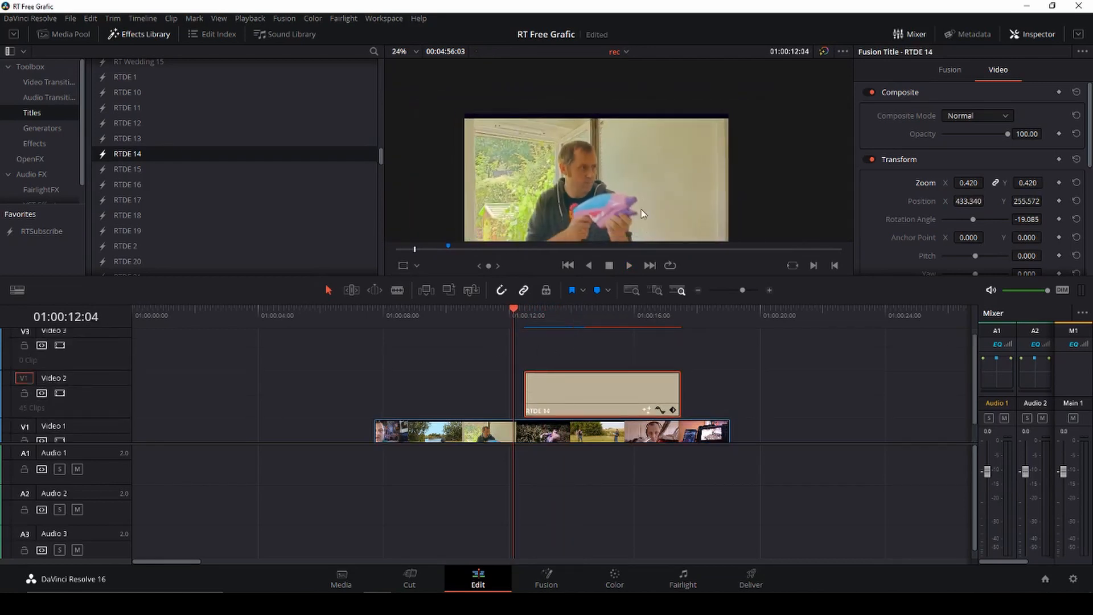
Step: Keyframe the crown's position to follow the head and trim the RTDE 14 clip shorter
left_click(525, 315)
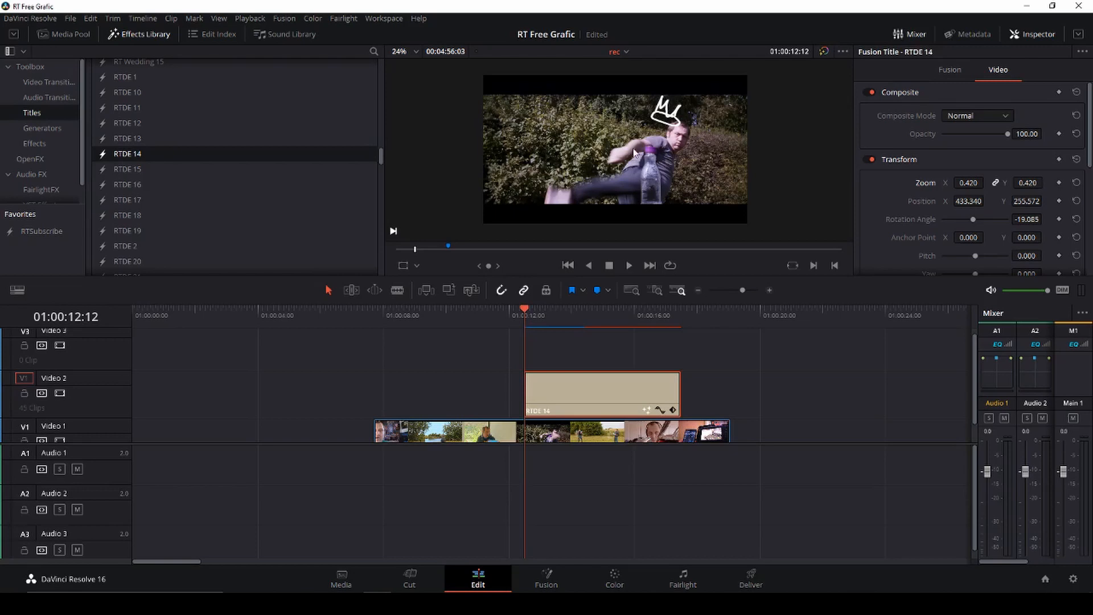
mouse_move(1000, 230)
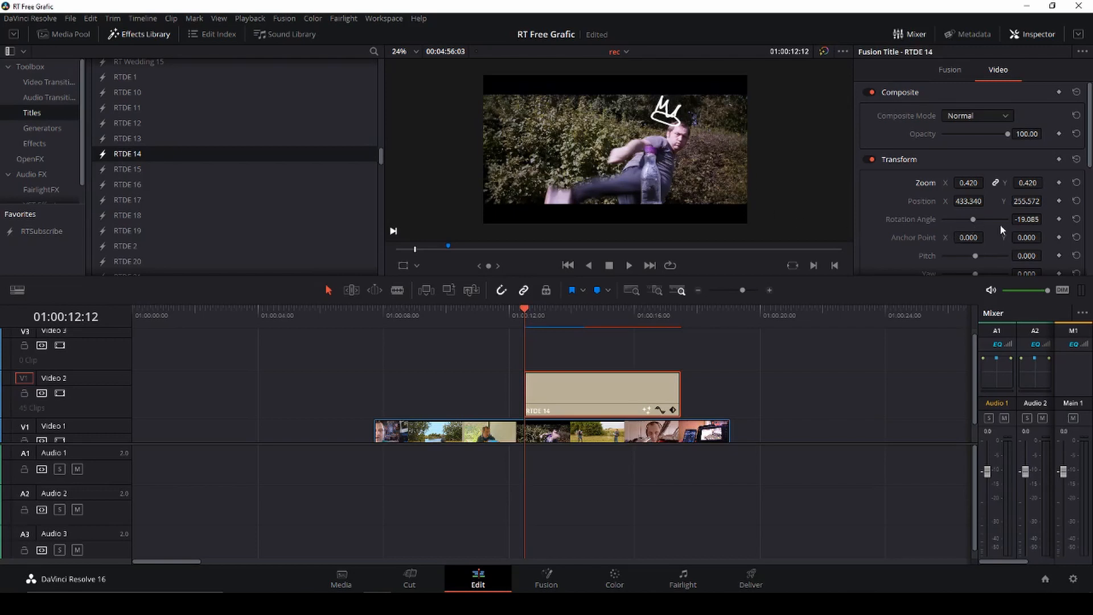
mouse_move(1037, 216)
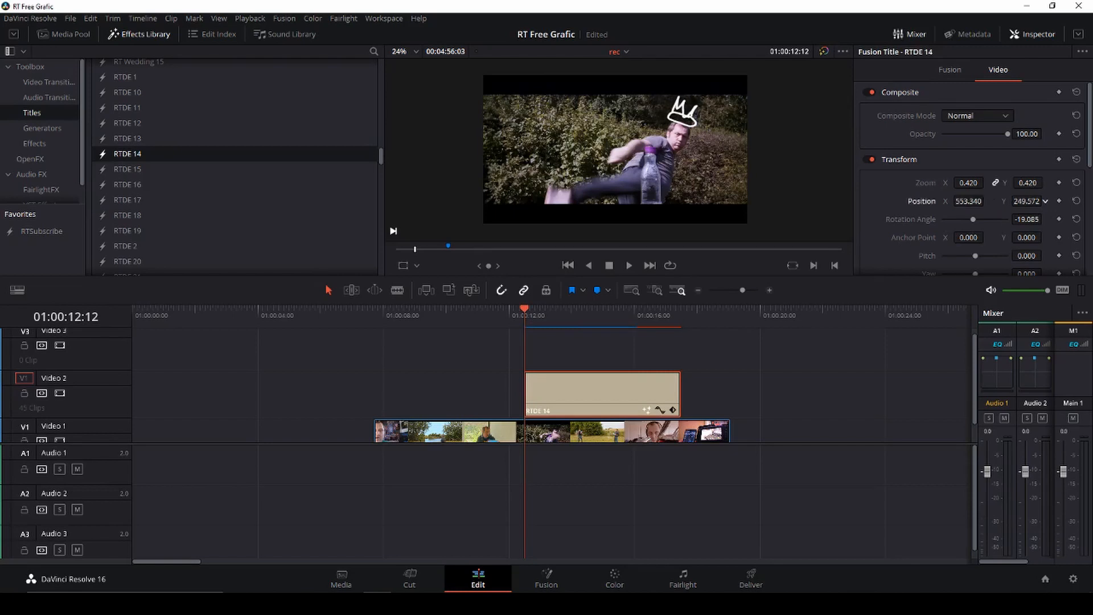
left_click(1028, 201)
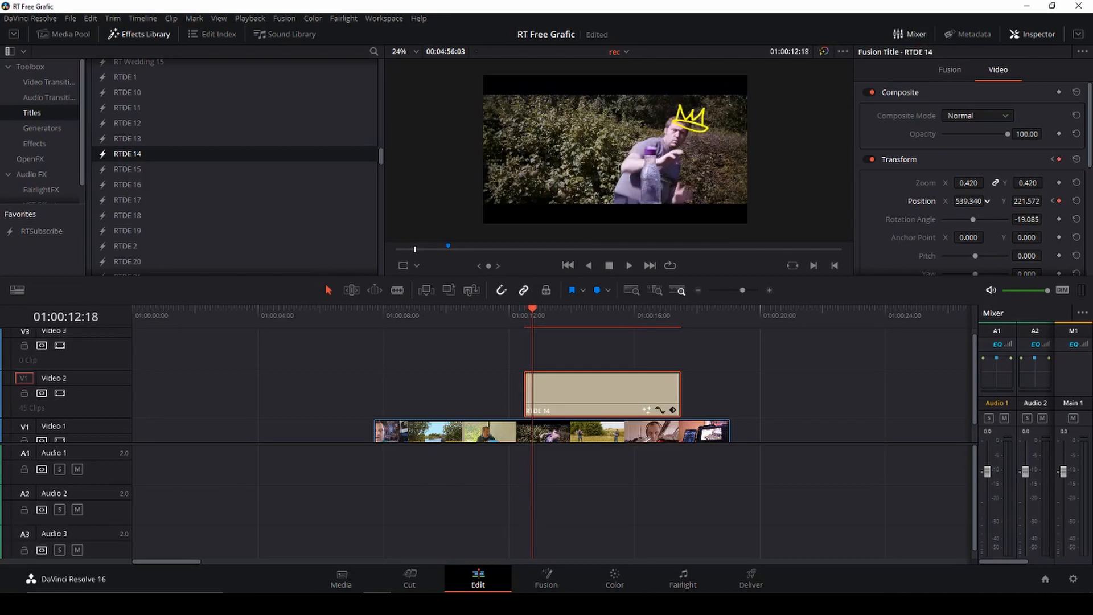
left_click_drag(692, 119, 682, 121)
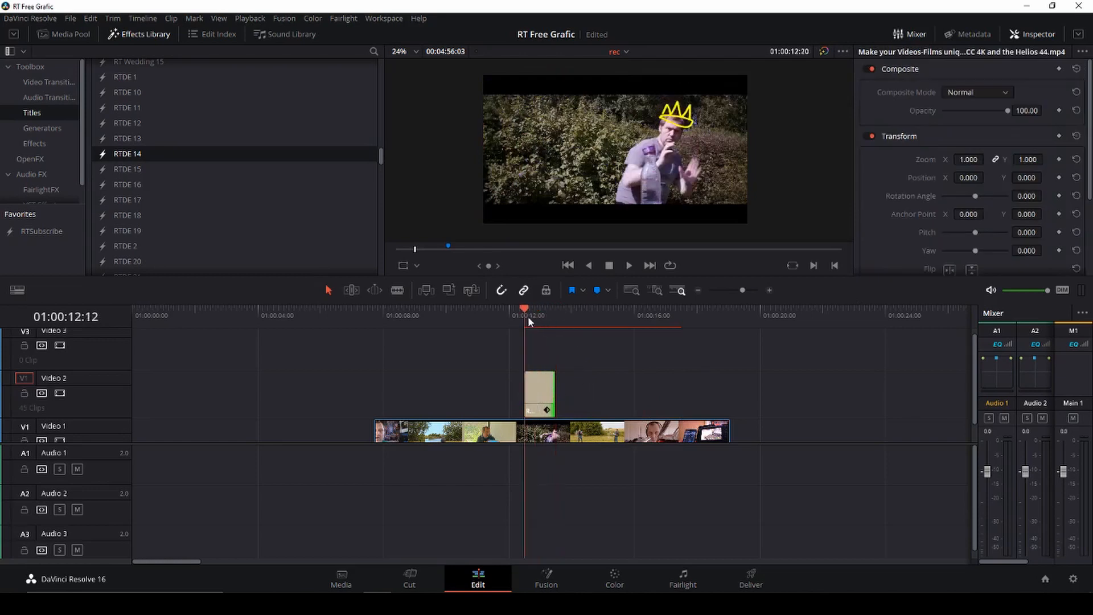
left_click(628, 265)
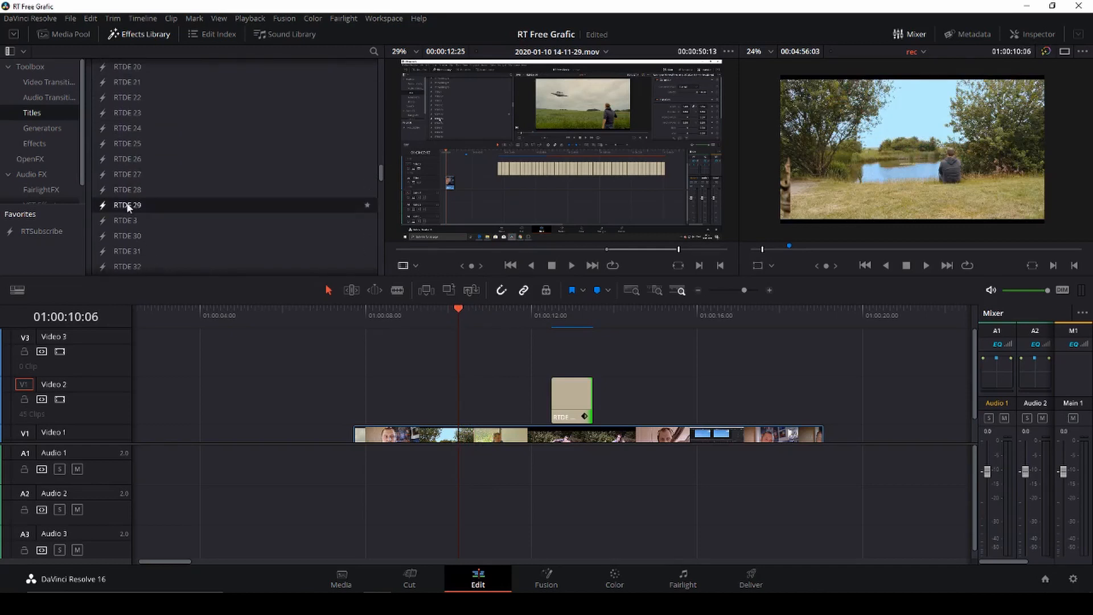
Step: Add the RTDE 29 arrow on Video 3: zoom 1.67, X -90, rotation 33.8, anchor X 37
left_click_drag(126, 205, 540, 350)
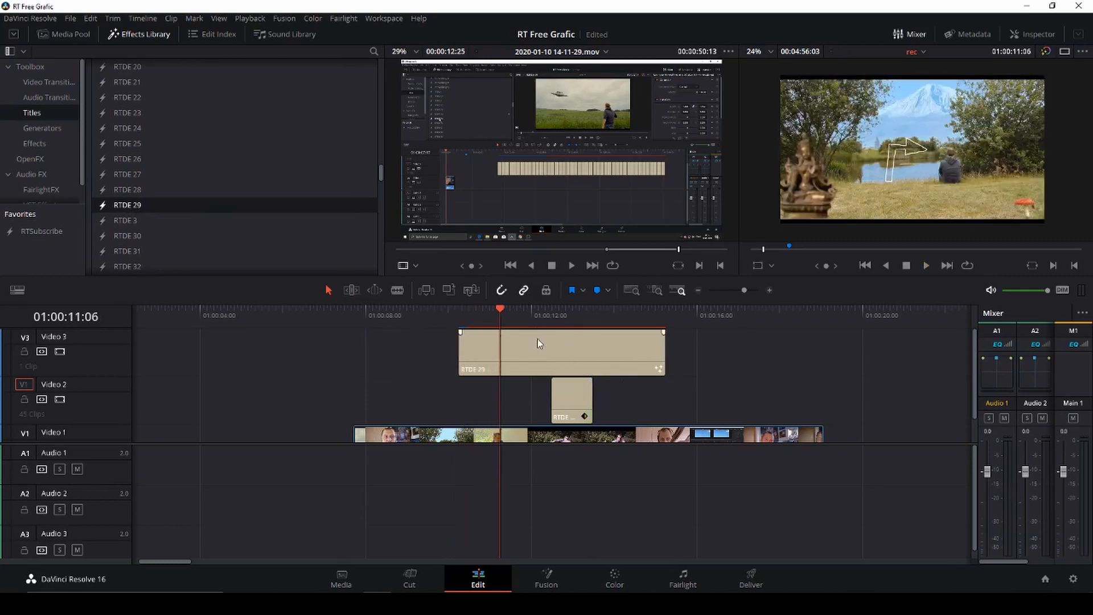
left_click(561, 351)
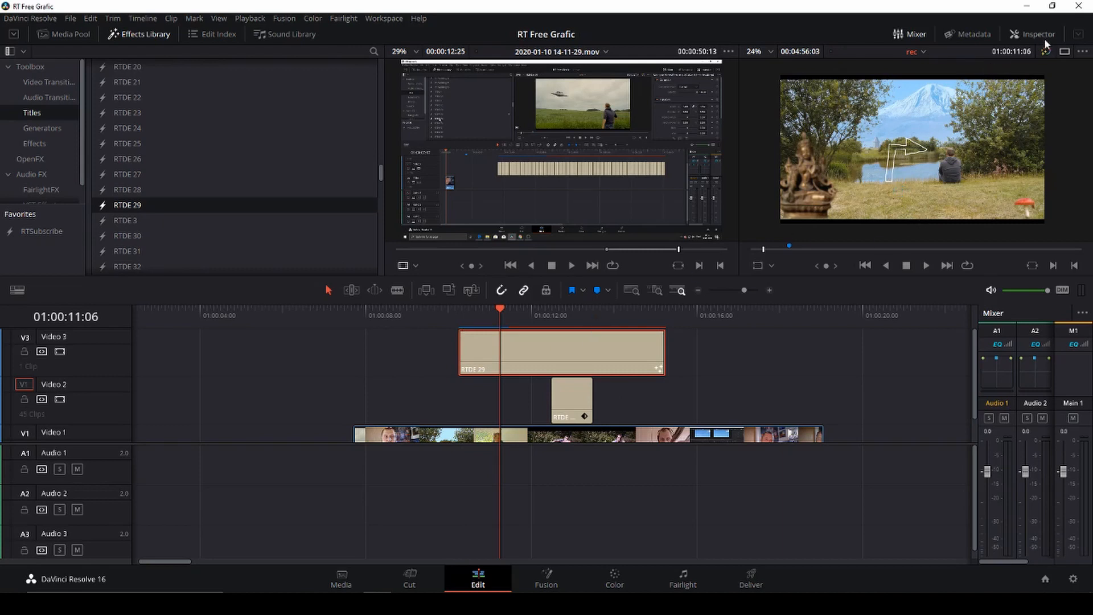
left_click(1037, 33)
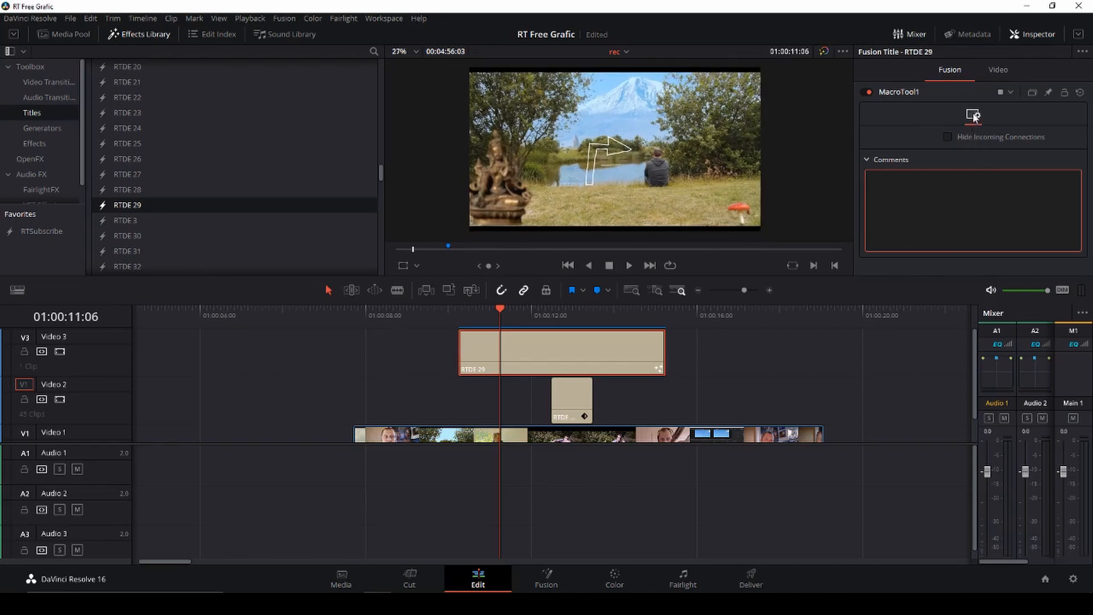
left_click(998, 69)
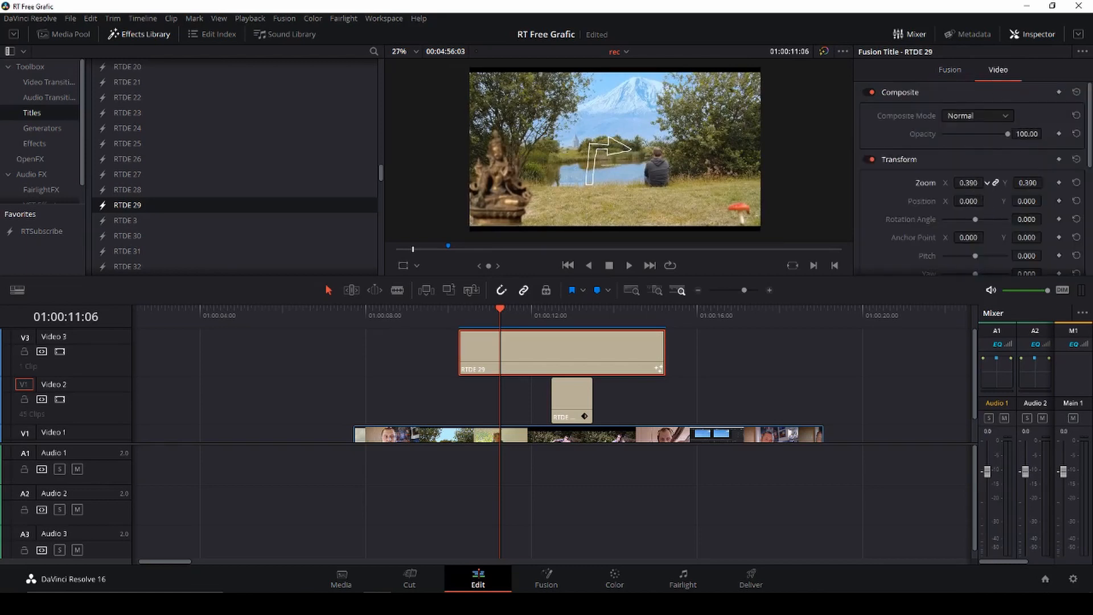
type("2.340")
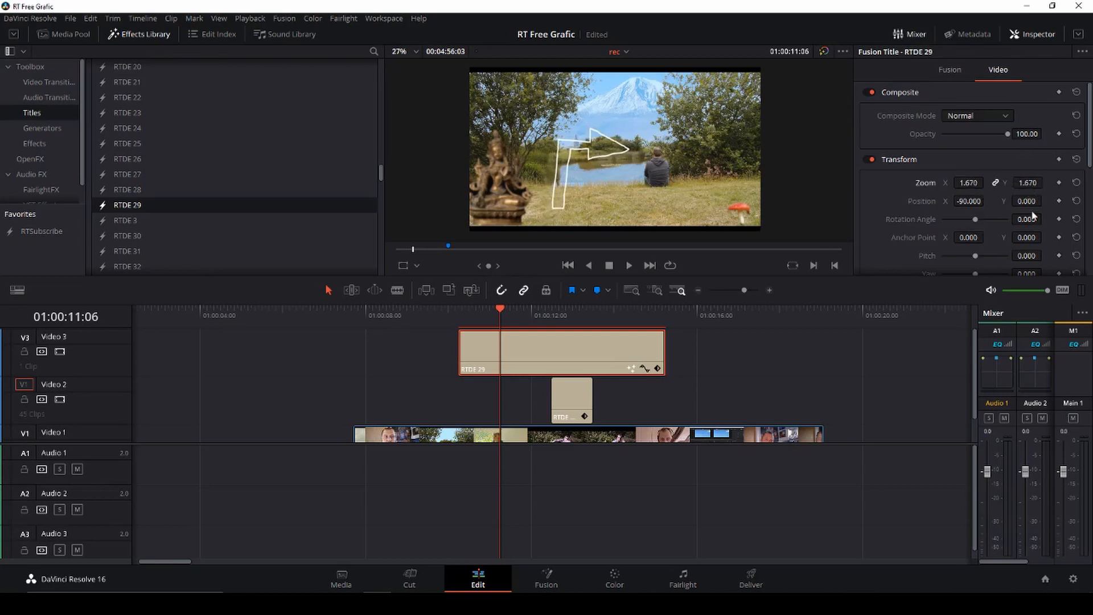
left_click(1046, 217)
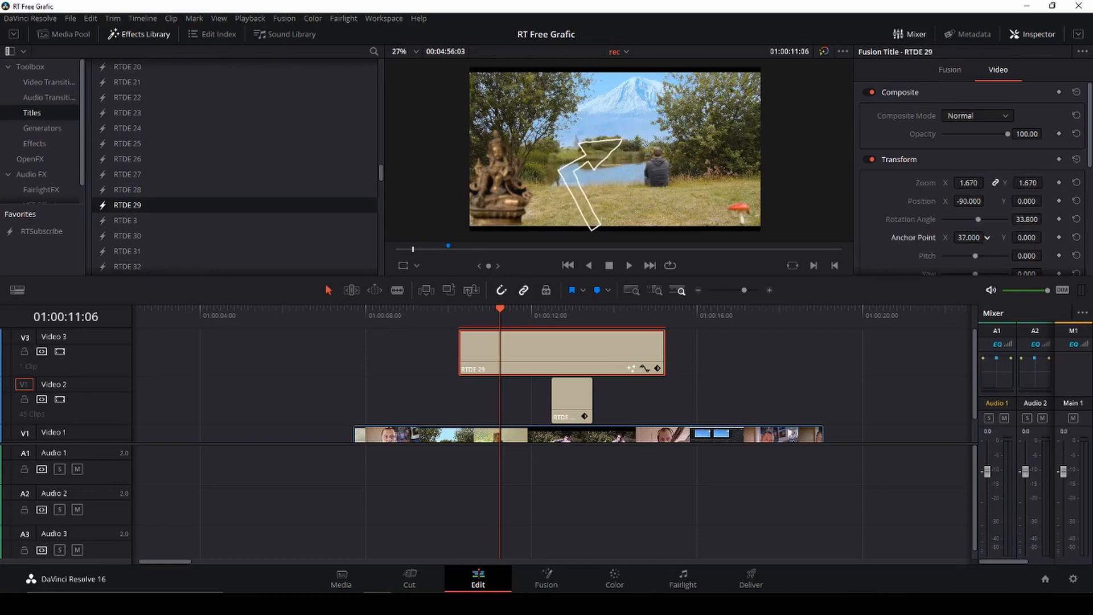
type("10.000")
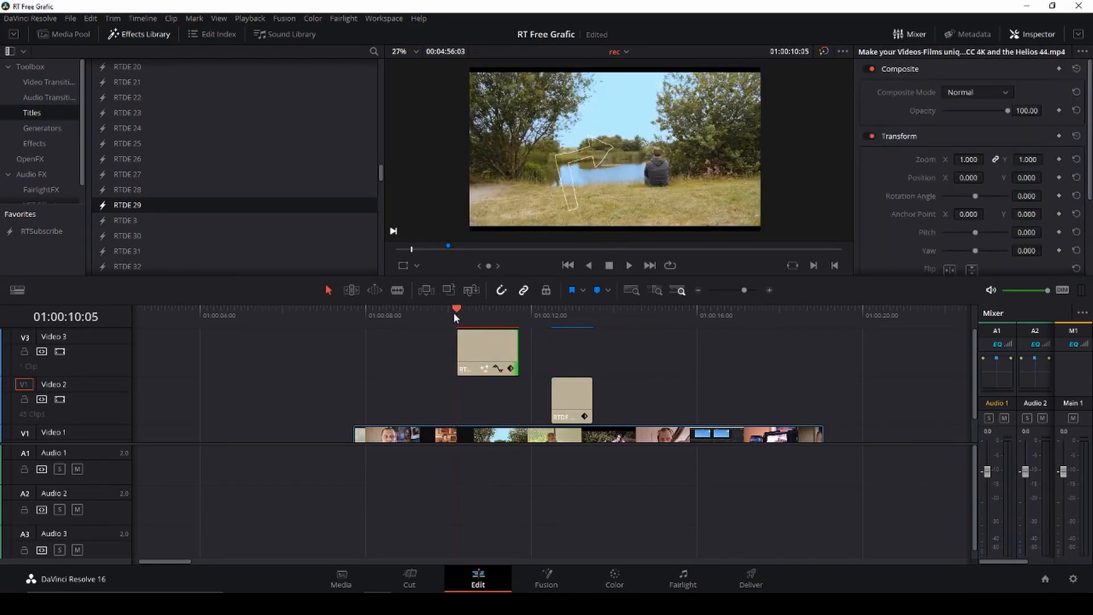
Step: Move the playhead past the arrow clip onto the kitchen shot
left_click(528, 314)
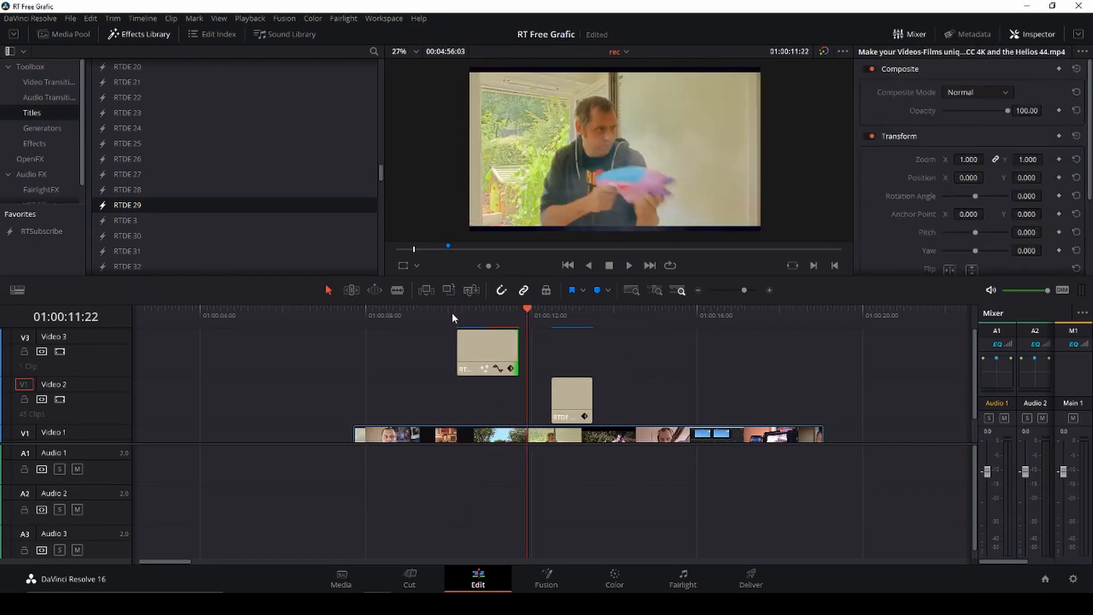
left_click(541, 314)
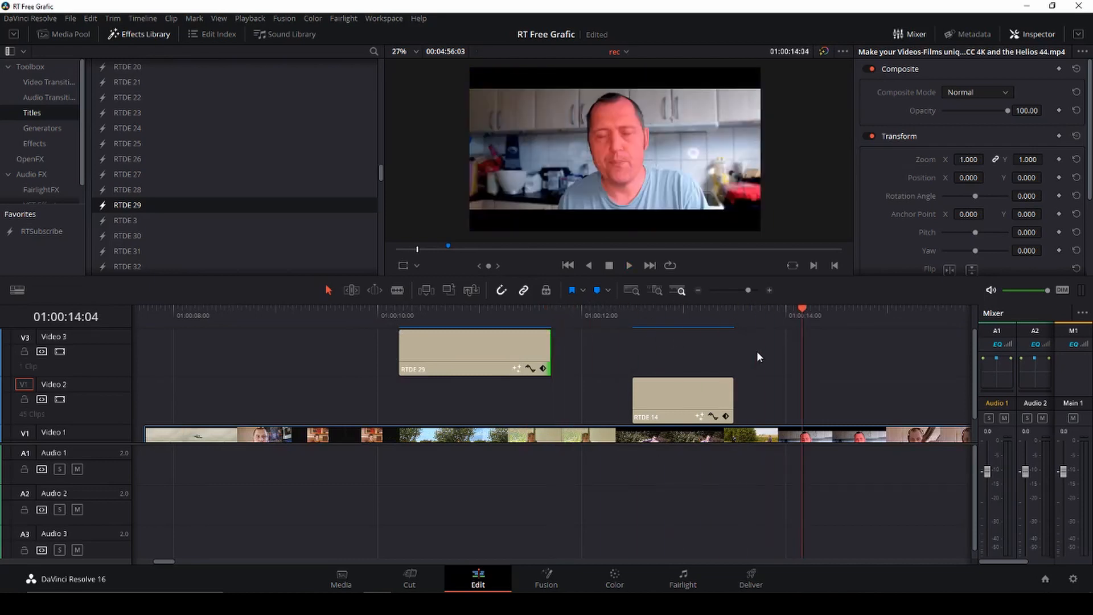
Step: Add the RTDE 41 speech bubble title, preview it, and move it to Video 2
left_click(786, 308)
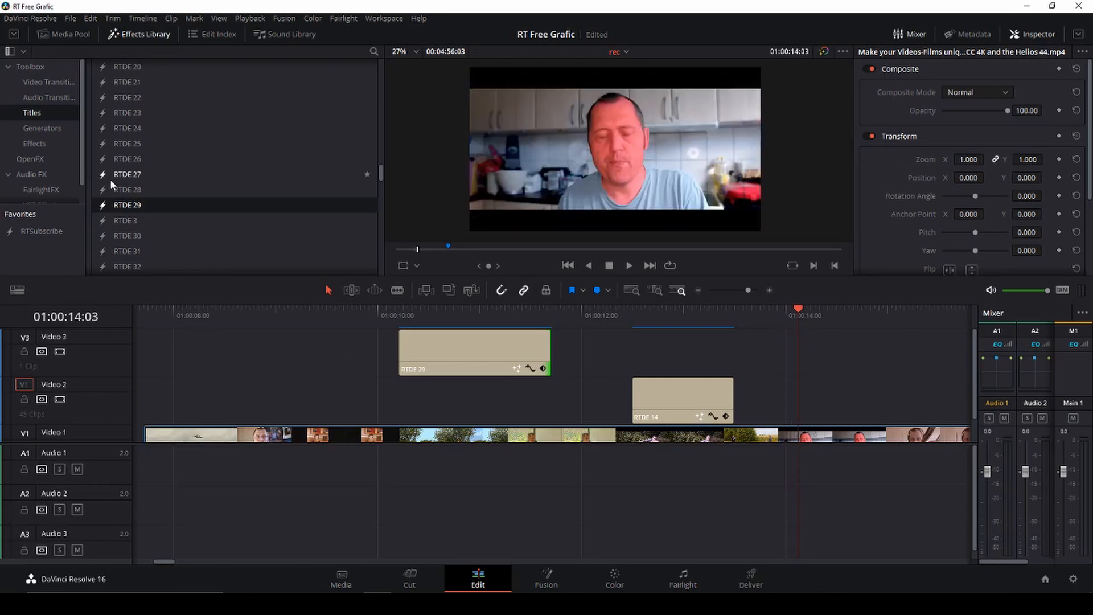
scroll("down", 3)
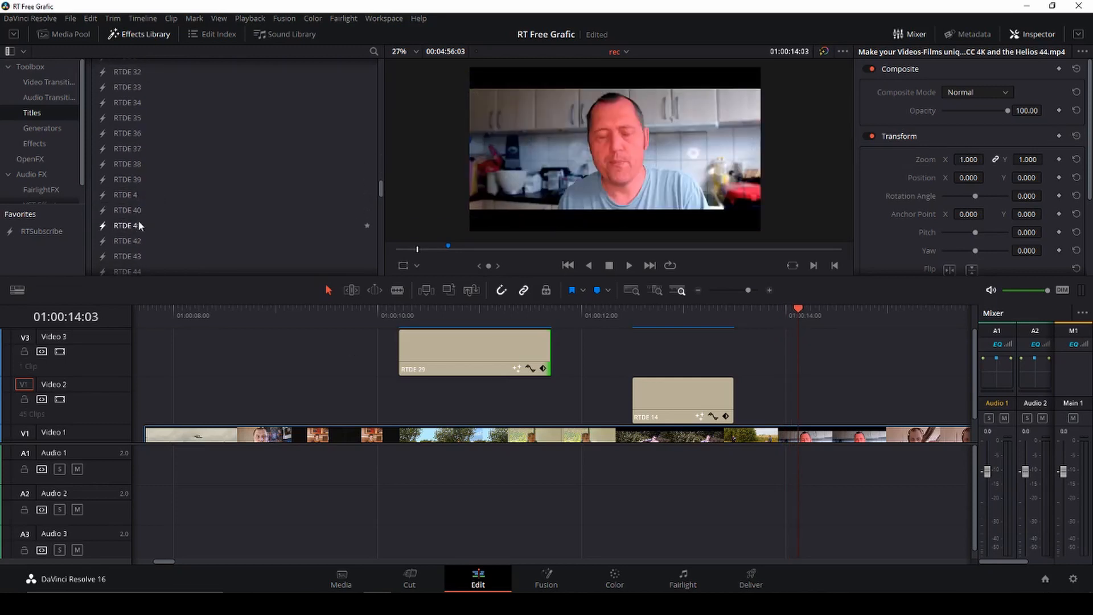
left_click(127, 225)
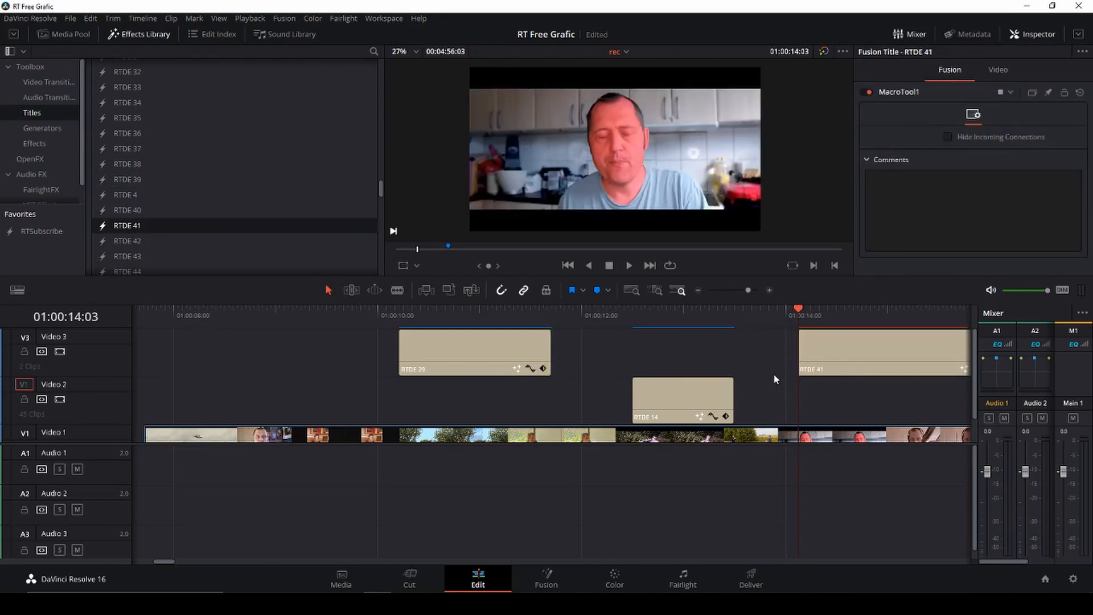
left_click(887, 315)
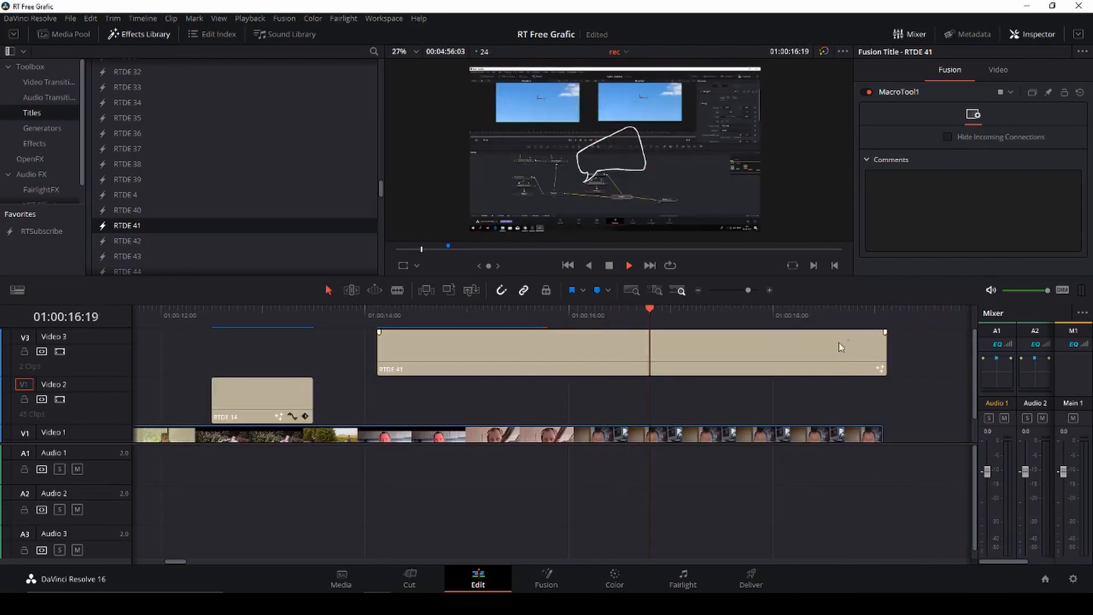
left_click(446, 315)
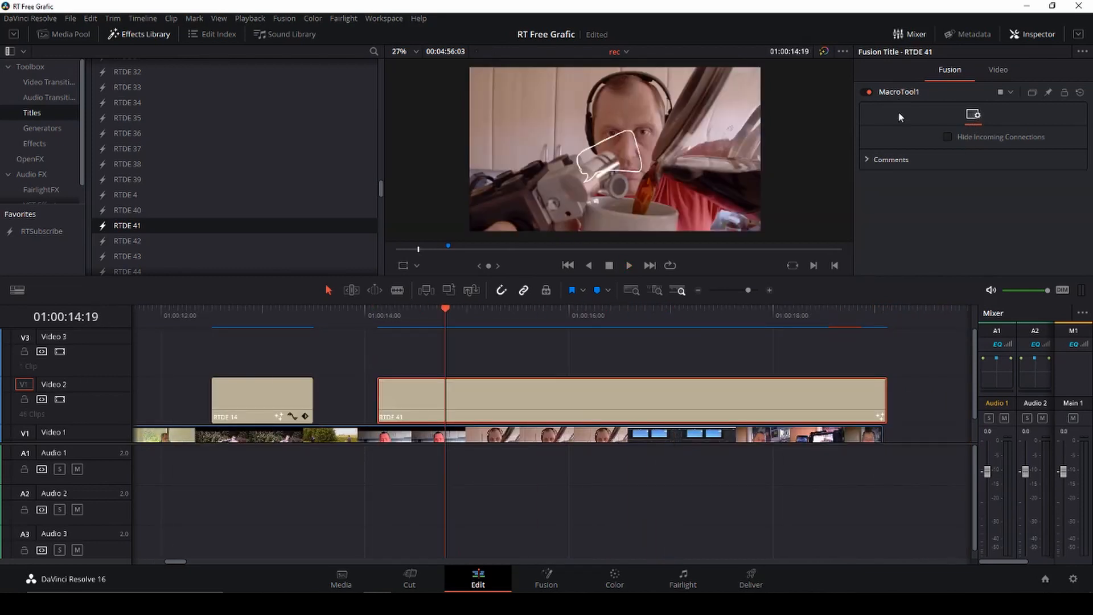
left_click(998, 69)
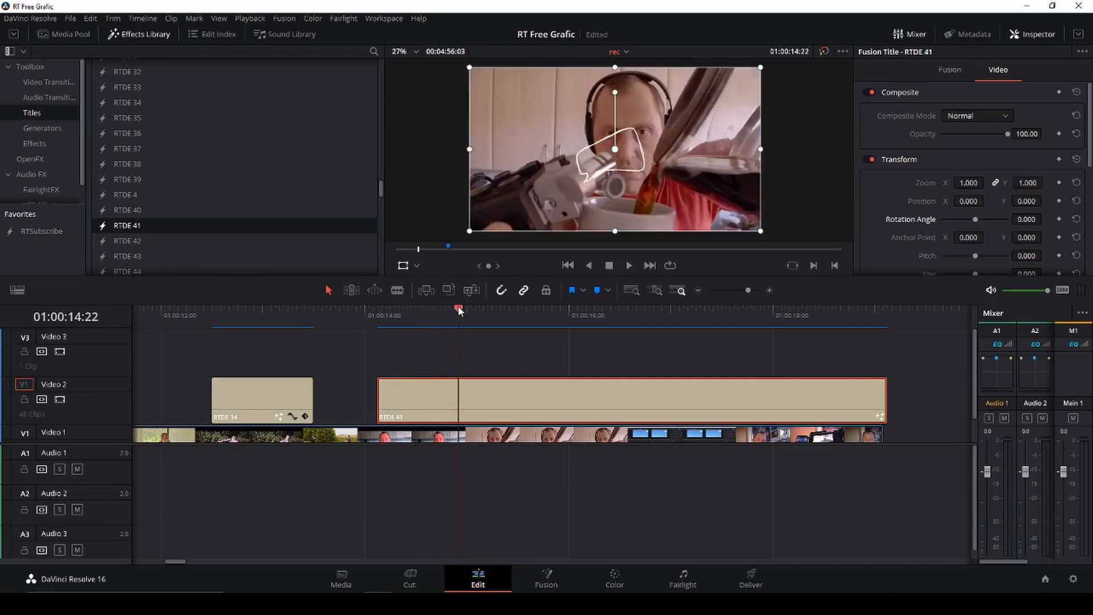
Step: Enlarge the speech bubble to 1.27 zoom, move it upper left, and flip it horizontally
left_click_drag(614, 148, 603, 144)
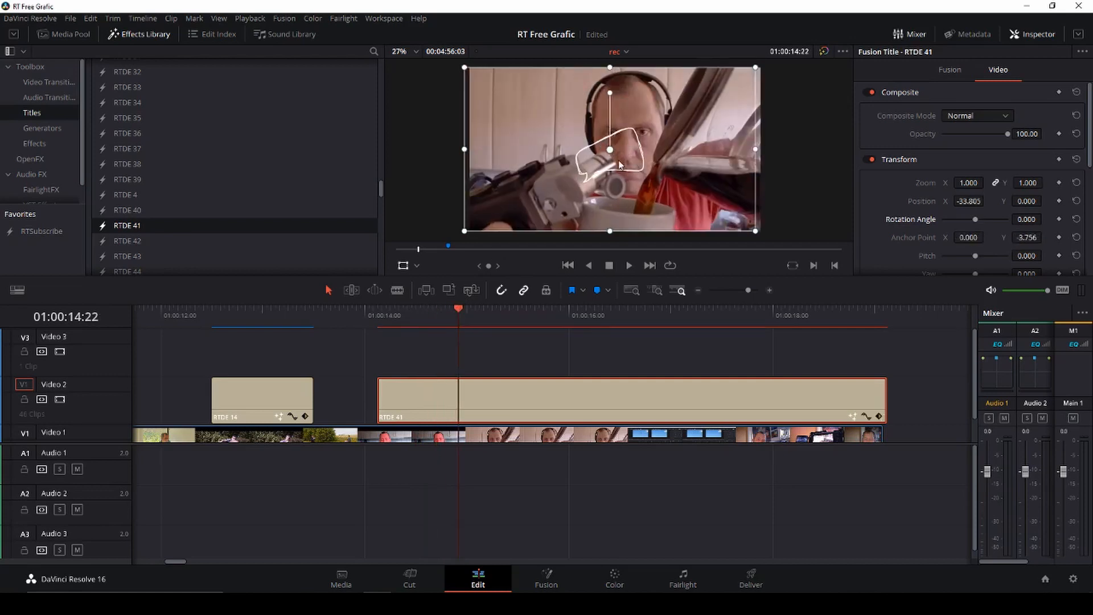
left_click_drag(610, 151, 547, 107)
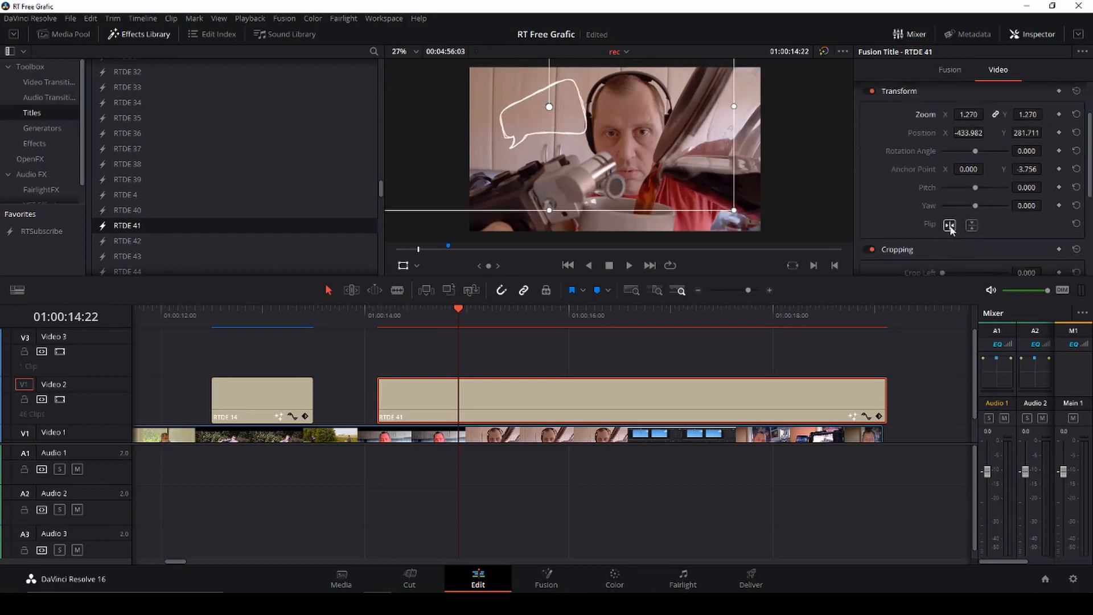
left_click(950, 225)
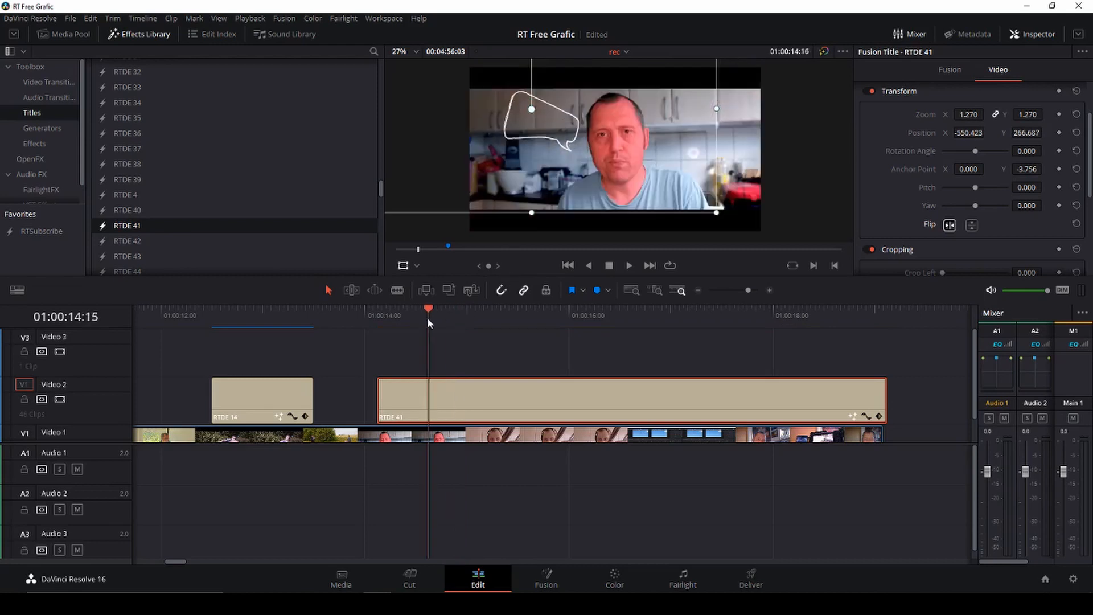
left_click(478, 316)
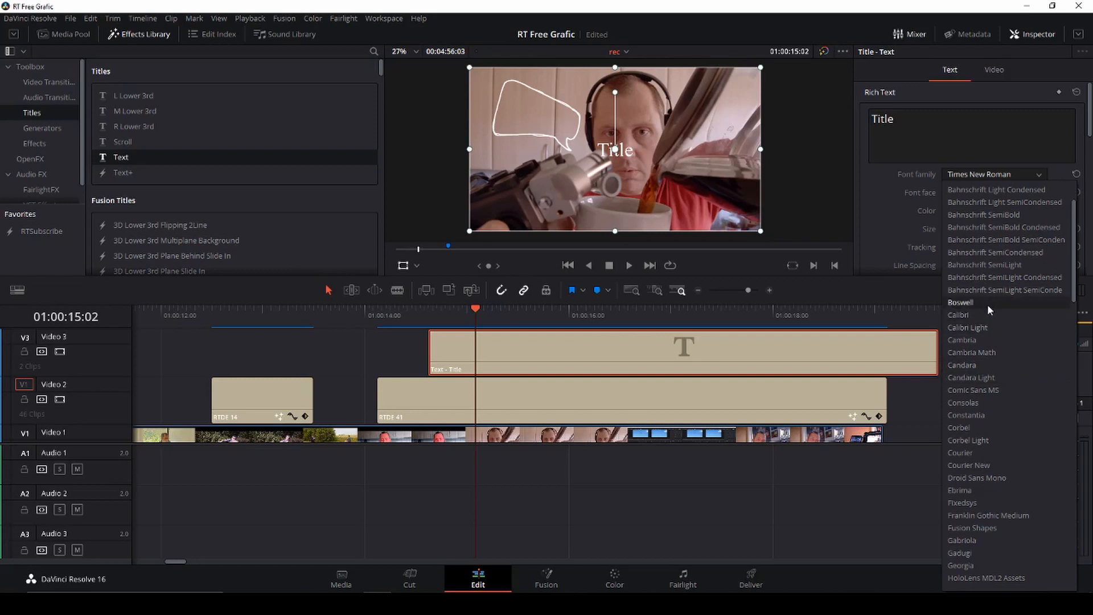
Step: Make the title read 'DIY' in bold Boswell at size 179 inside the bubble
left_click(961, 301)
type("D")
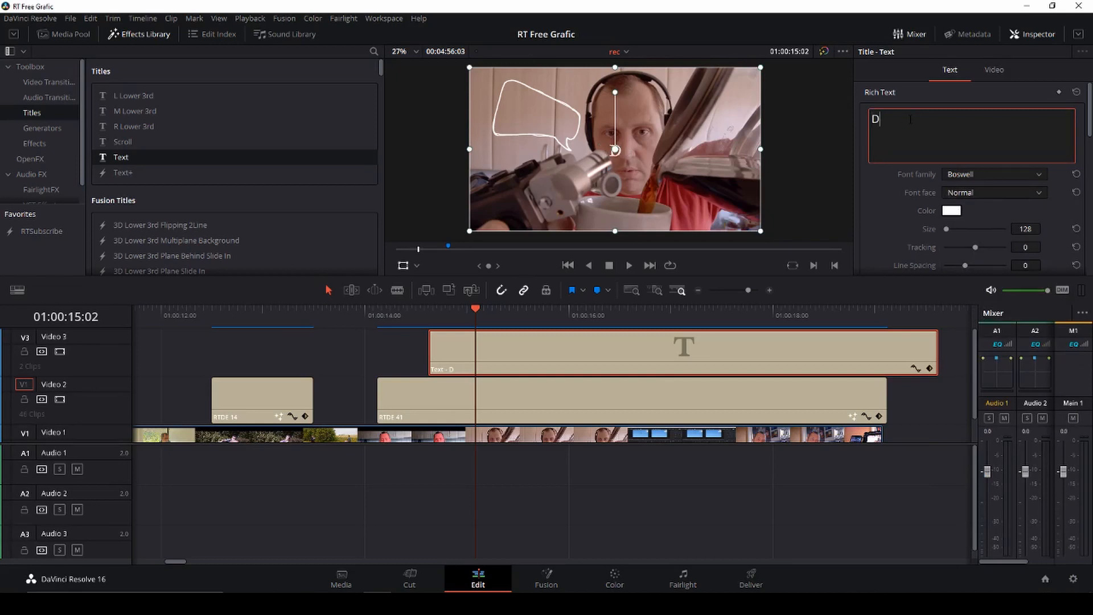
type("IY")
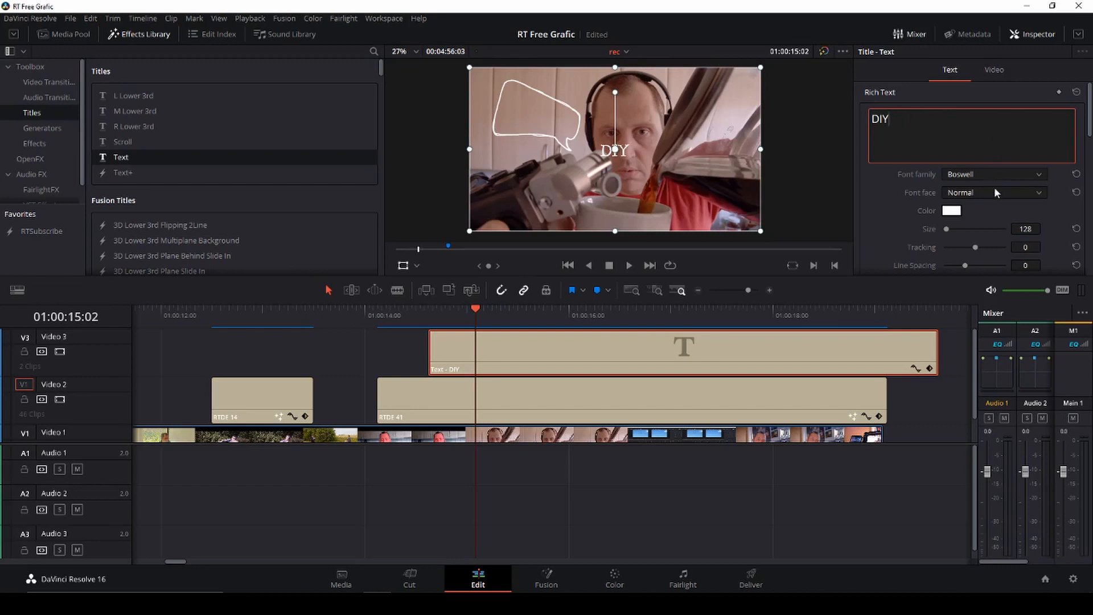
left_click(993, 192)
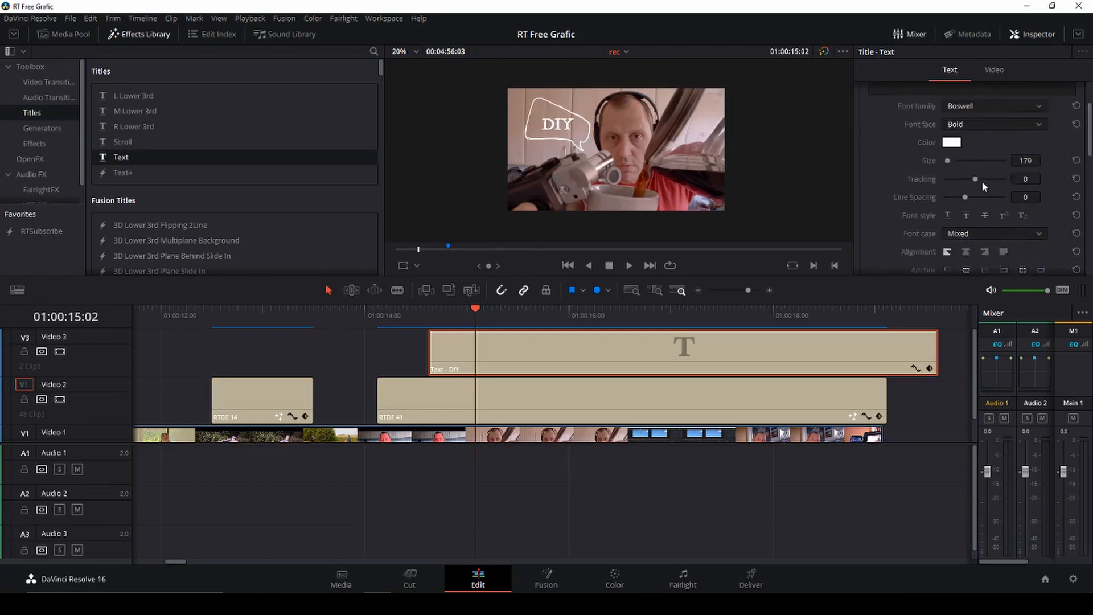
scroll("down", 3)
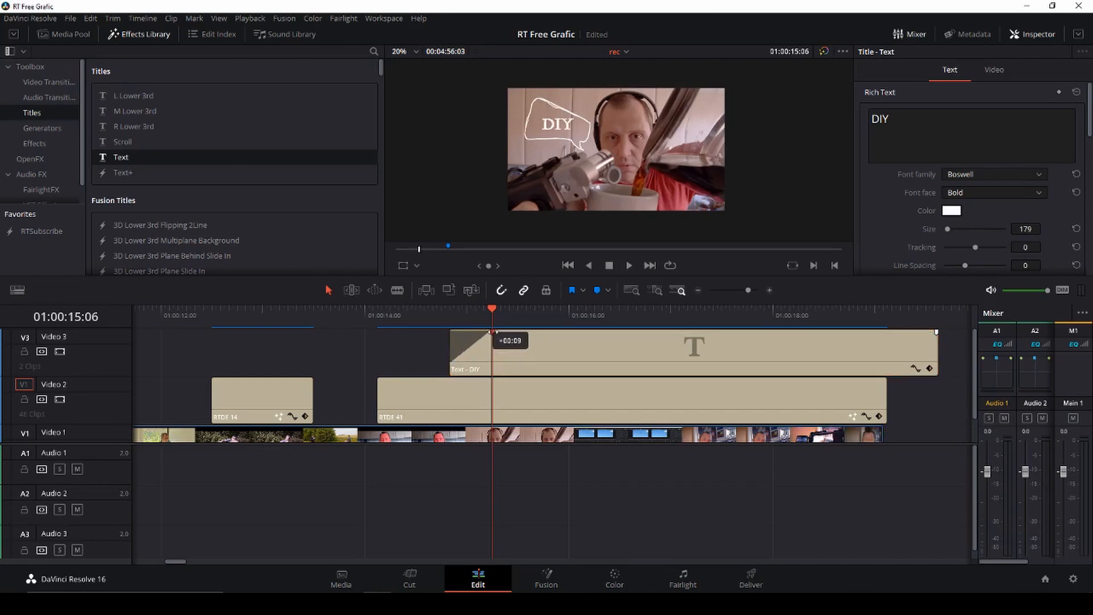
Step: Give the DIY text clip a fade-in and tilt it to -14.4 degrees
left_click(628, 265)
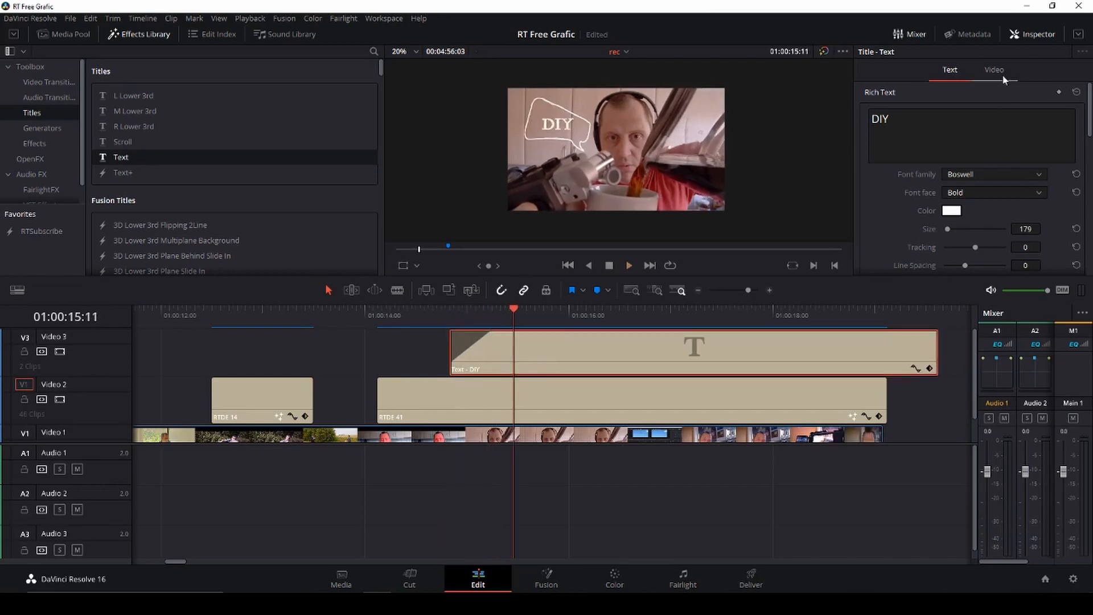
left_click(994, 70)
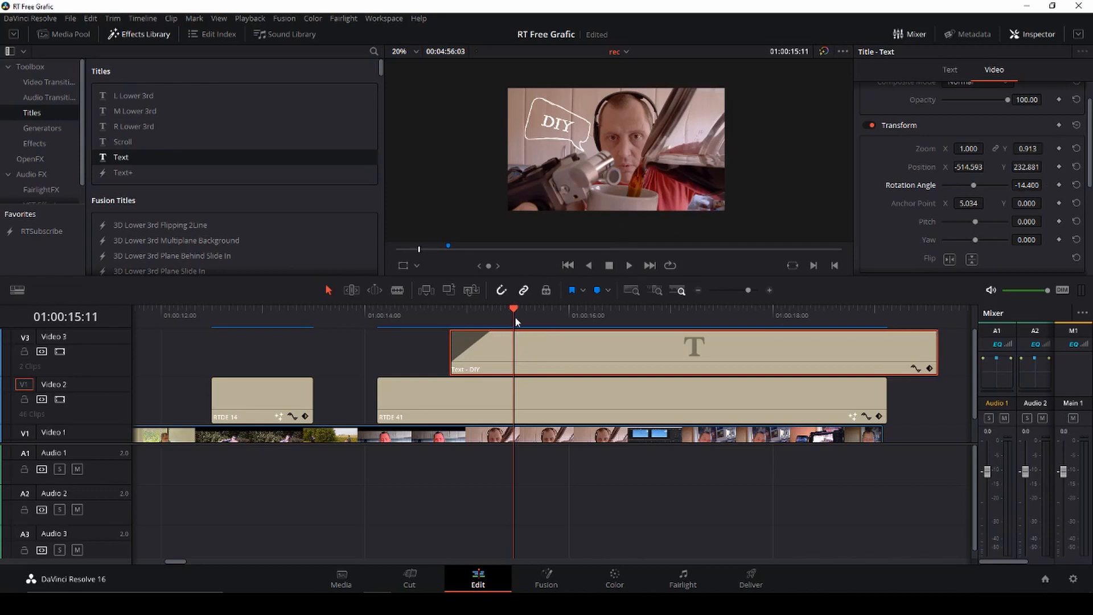
left_click(466, 315)
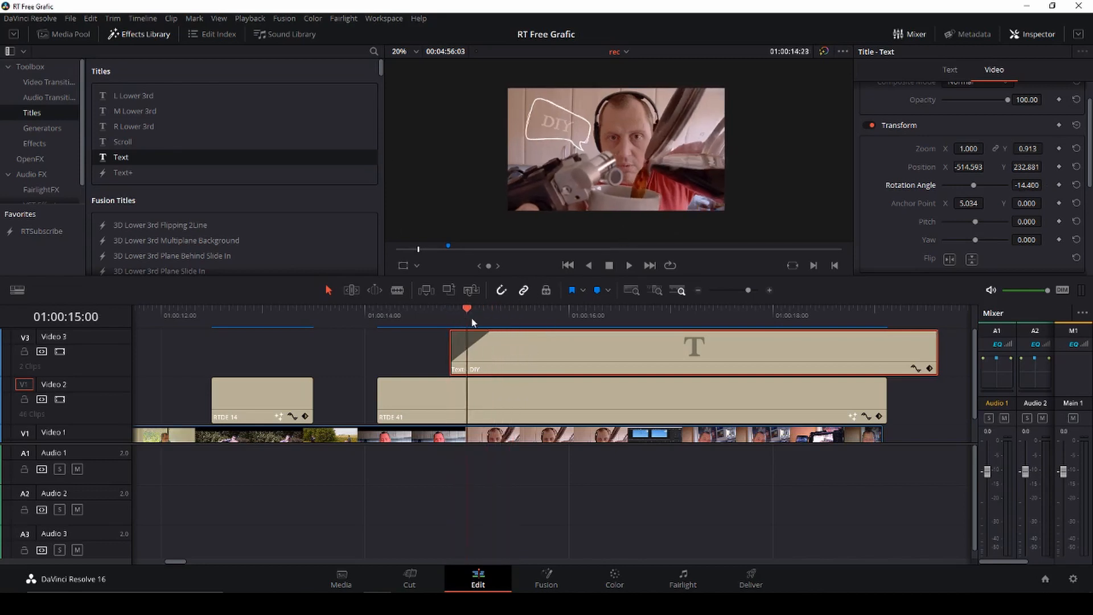
left_click(628, 265)
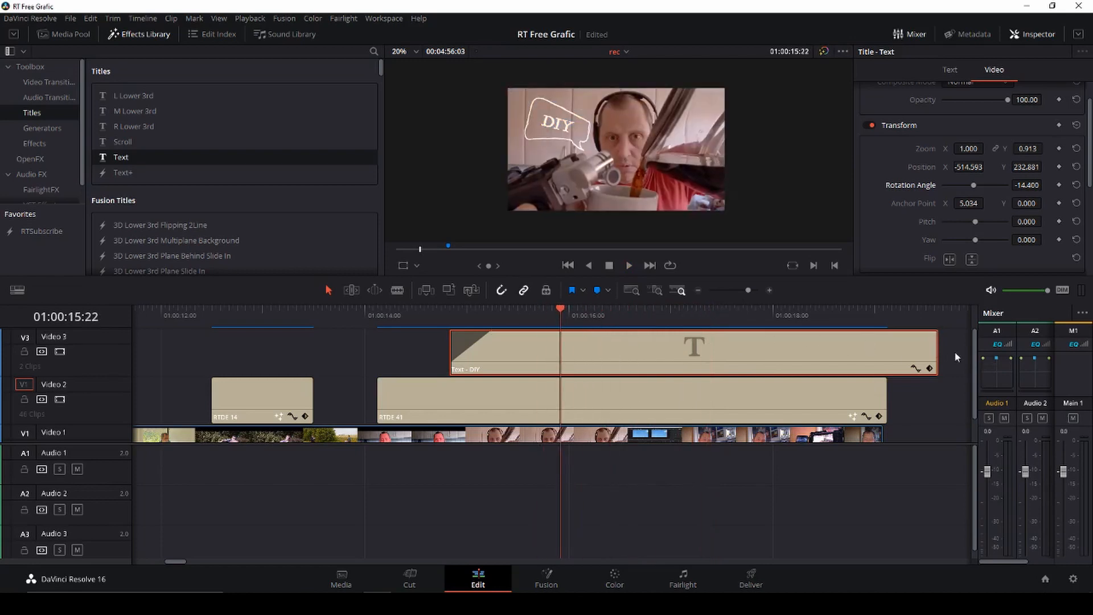
left_click(602, 315)
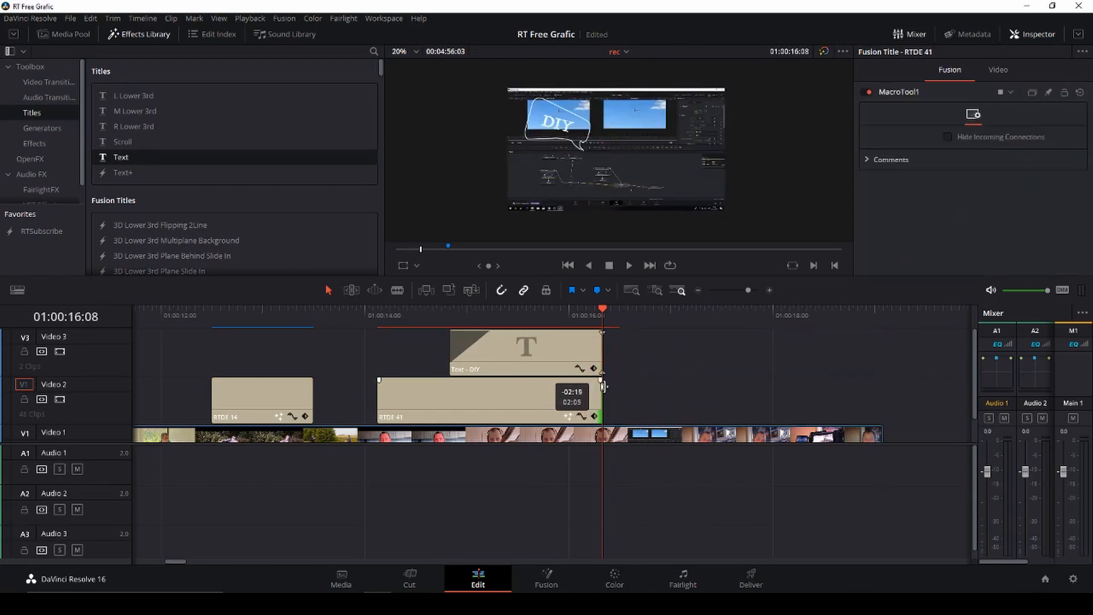
Step: Move the playhead back to before the speech bubble starts
left_click(334, 315)
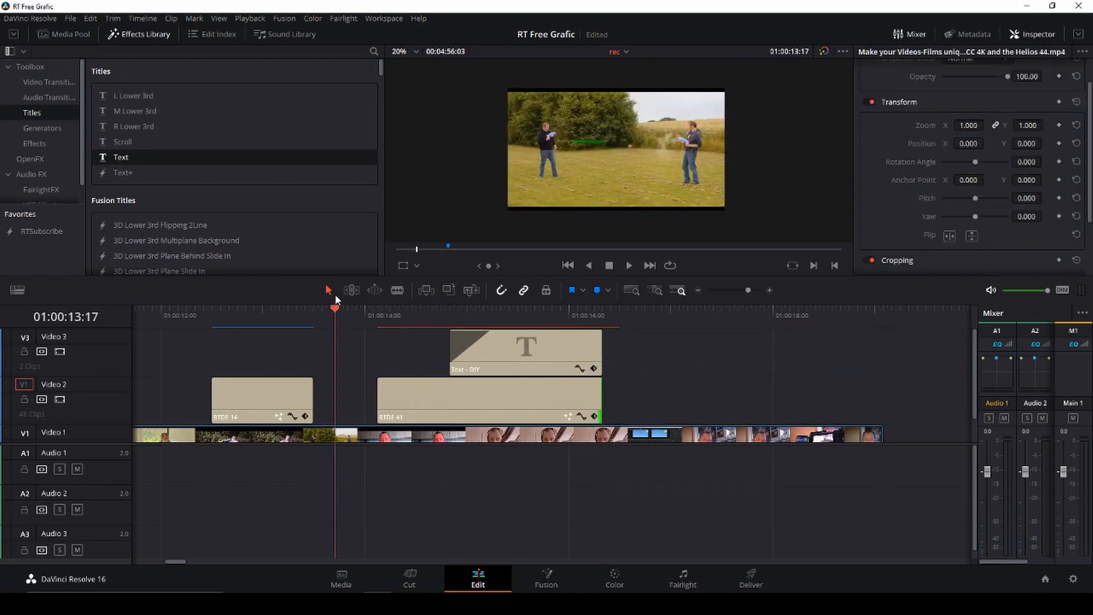